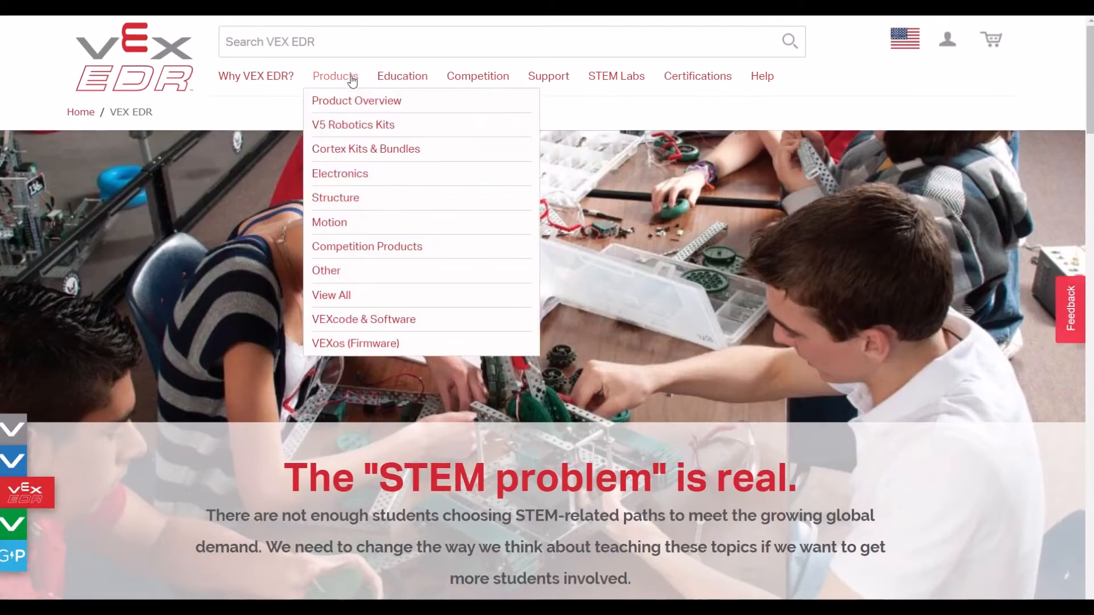
pyautogui.moveTo(346, 324)
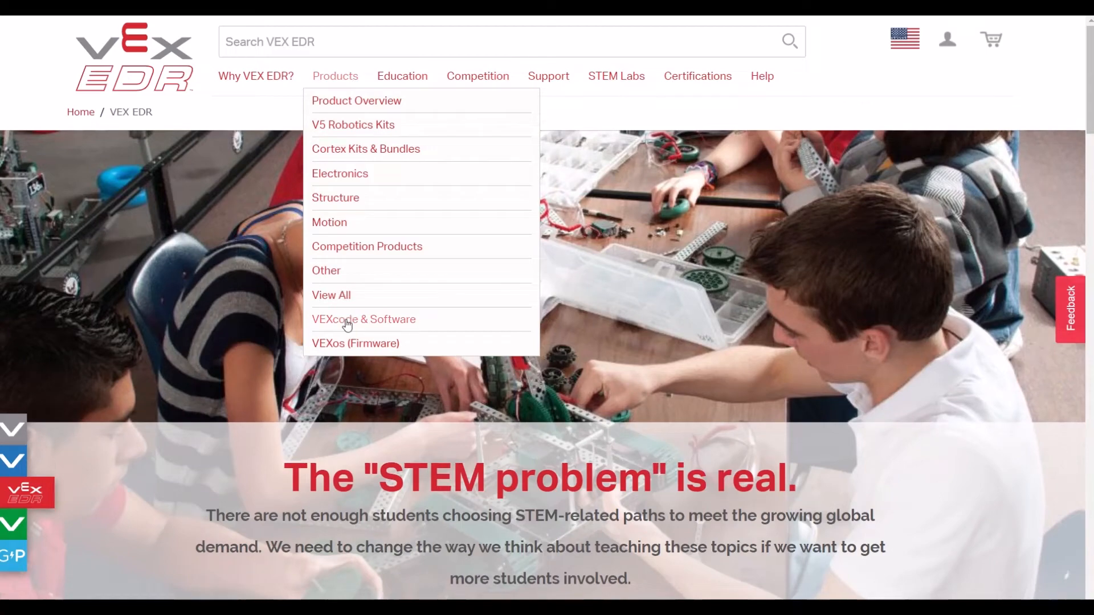
# Reach the VEXcode download page and scroll to the VEXcode V5 Blocks Preview Version downloads.
pyautogui.click(362, 319)
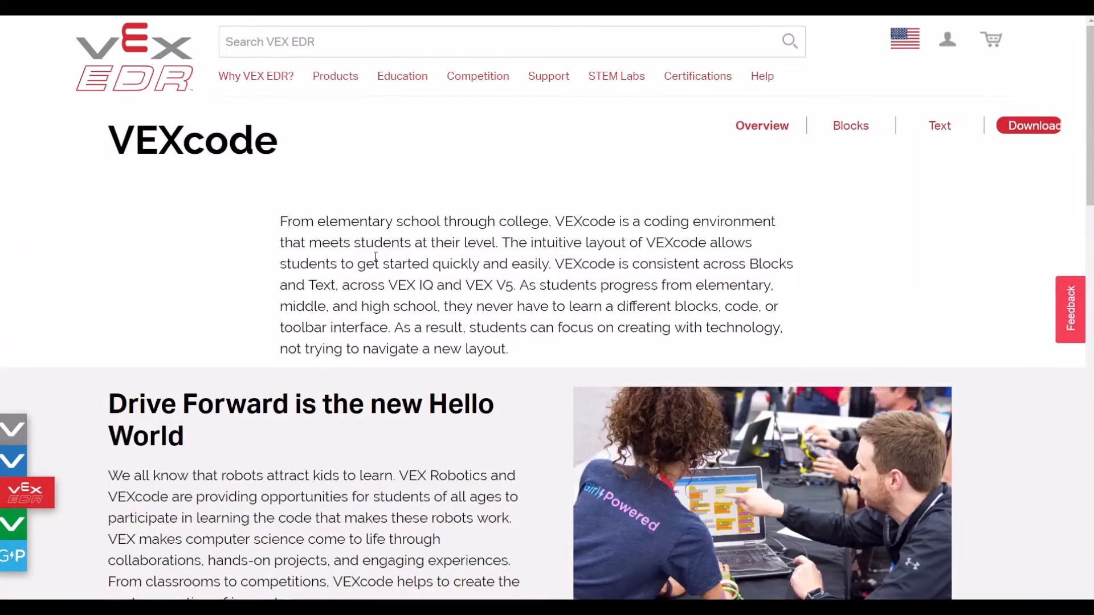
pyautogui.click(1033, 126)
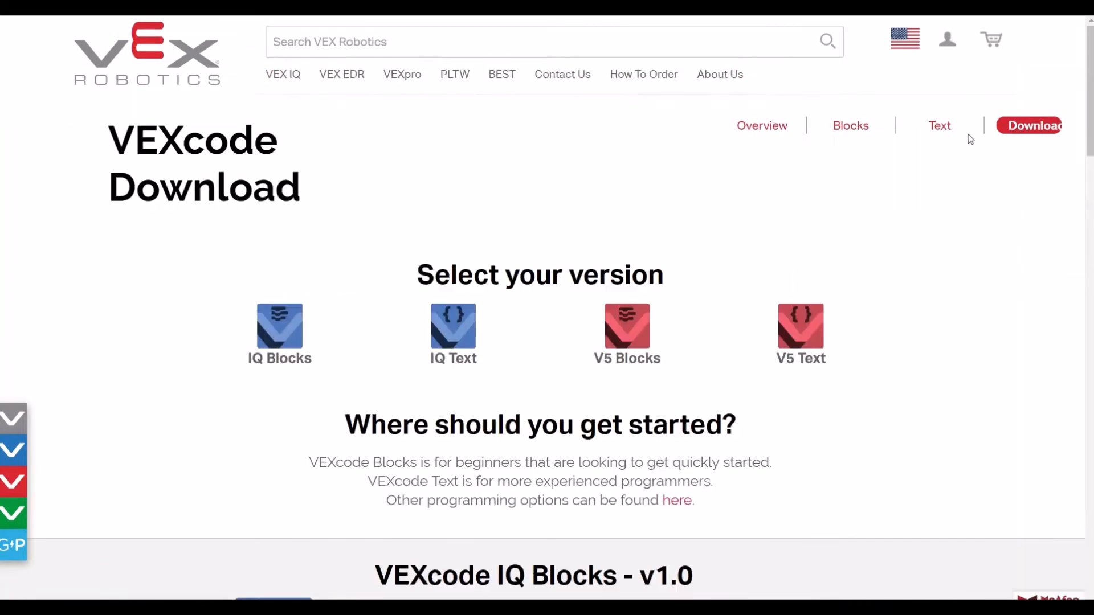
pyautogui.scroll(-3)
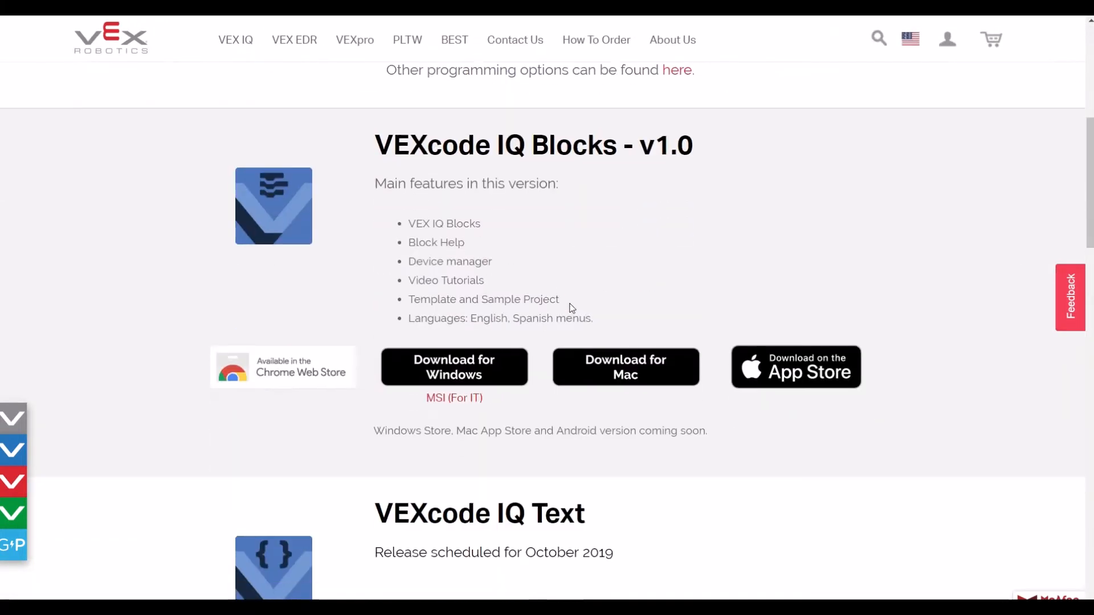
pyautogui.scroll(-3)
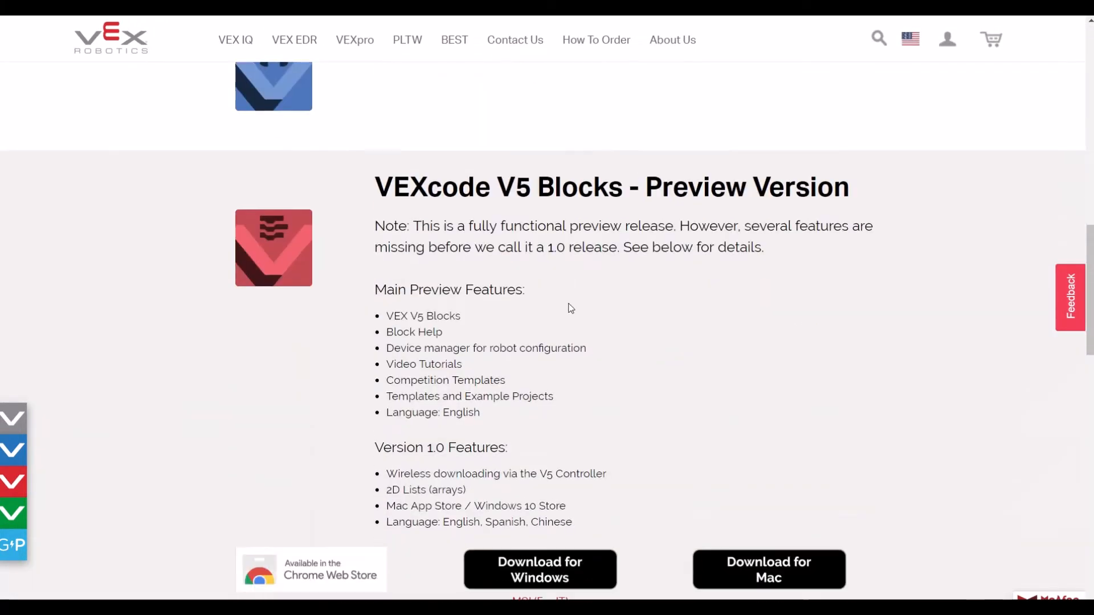
pyautogui.scroll(-3)
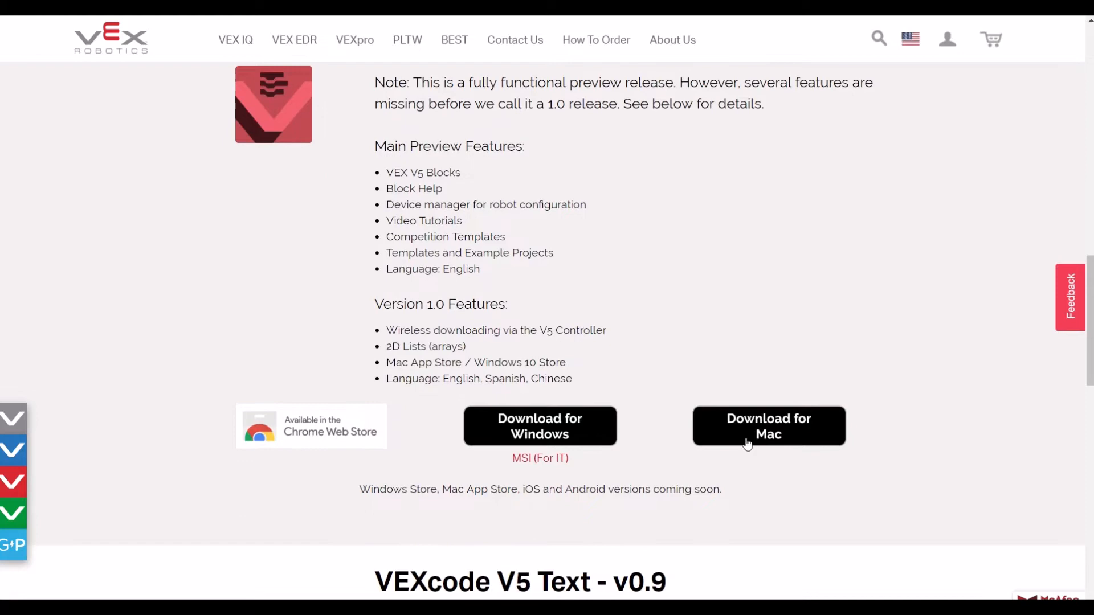
pyautogui.scroll(3)
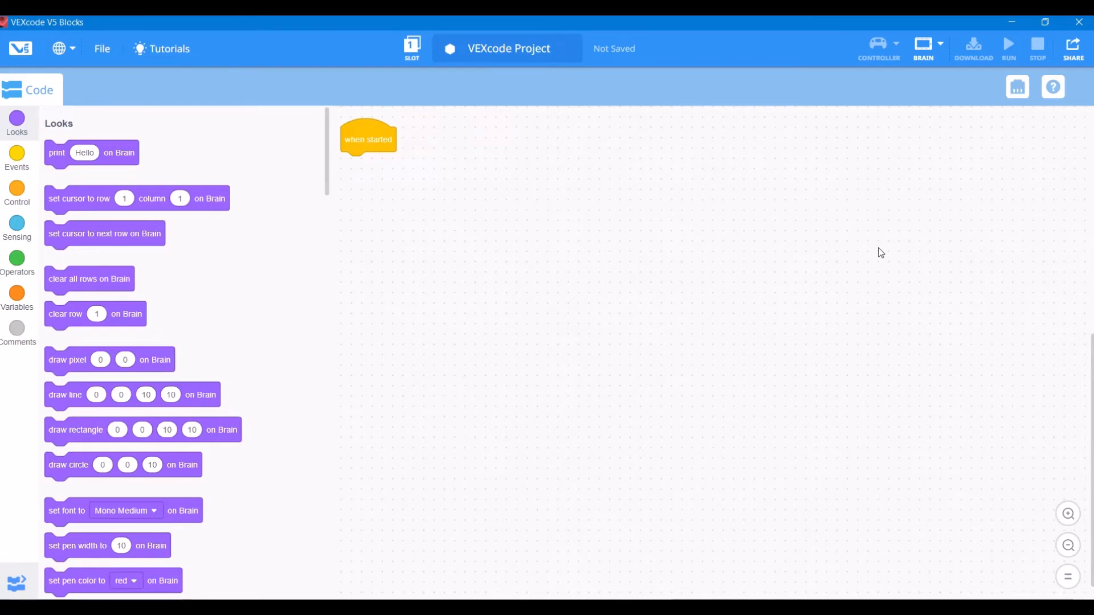
pyautogui.moveTo(779, 225)
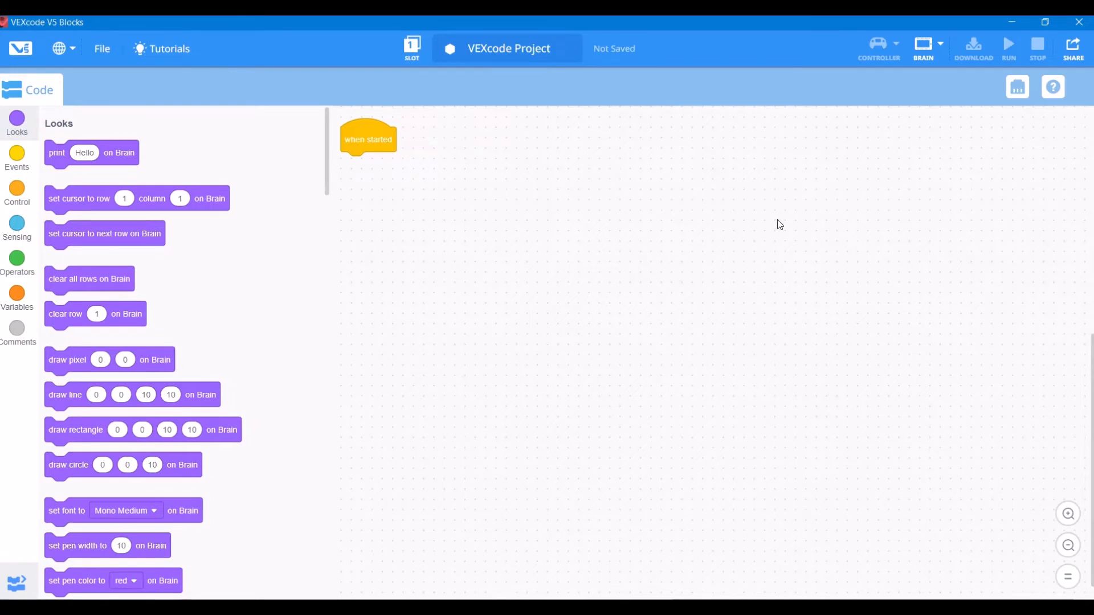
pyautogui.moveTo(102, 49)
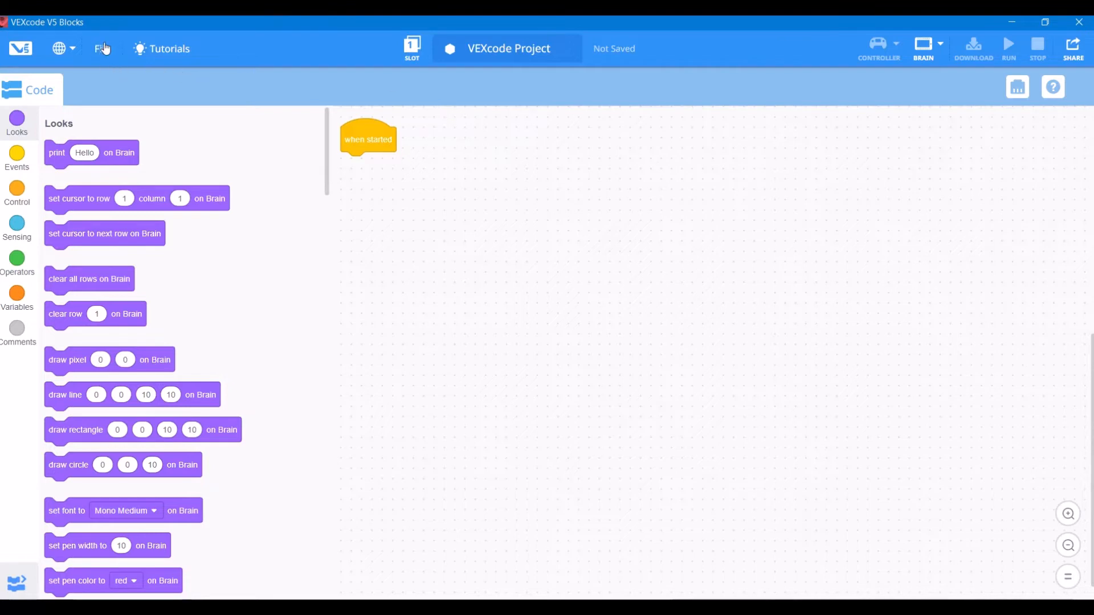
pyautogui.click(101, 48)
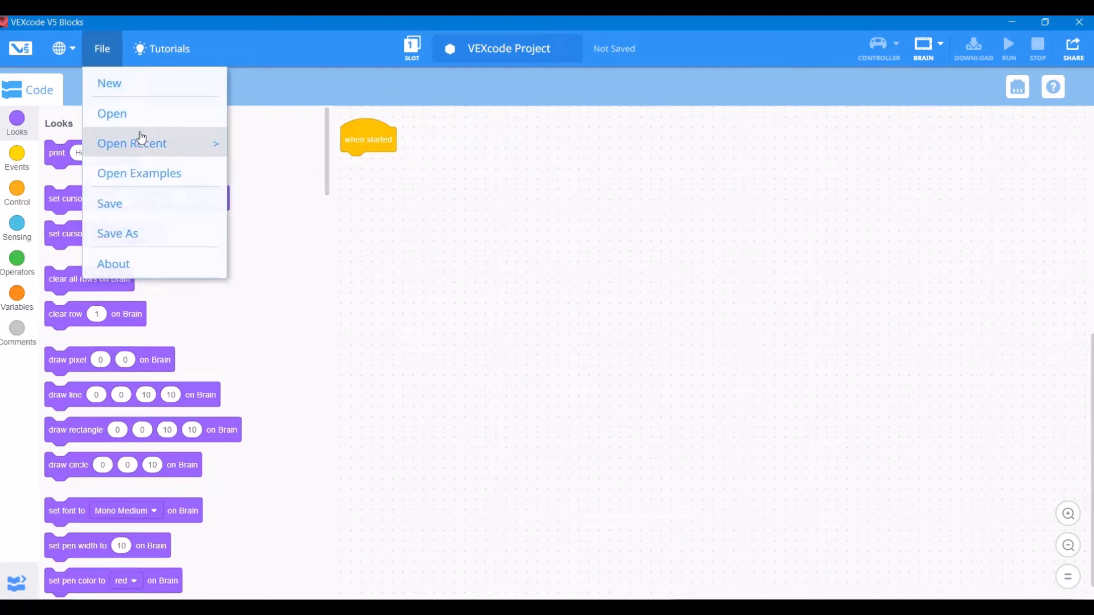
pyautogui.click(139, 173)
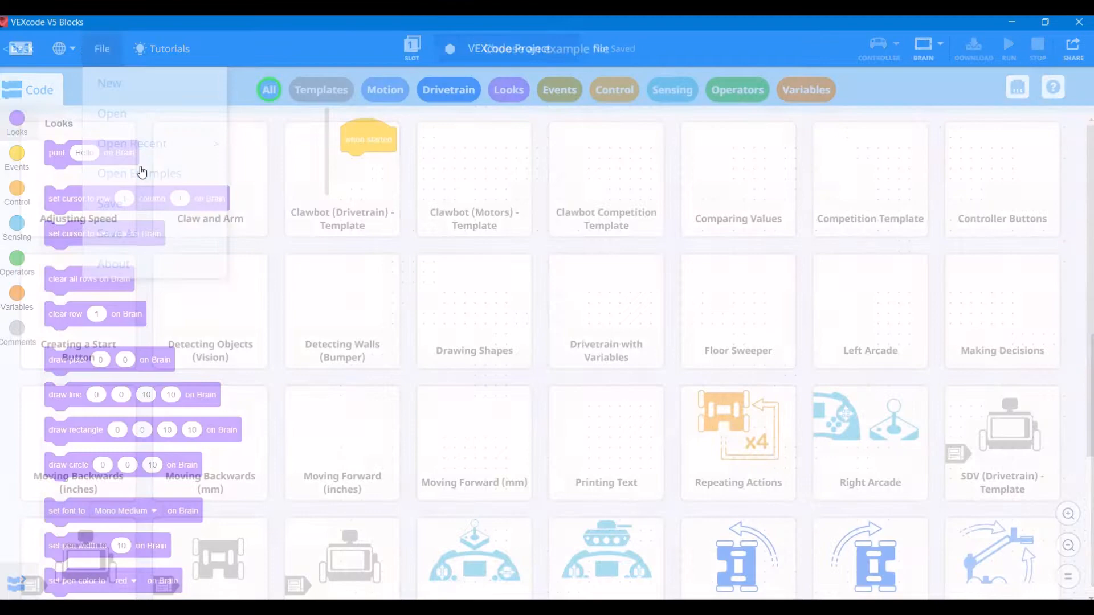
pyautogui.click(139, 173)
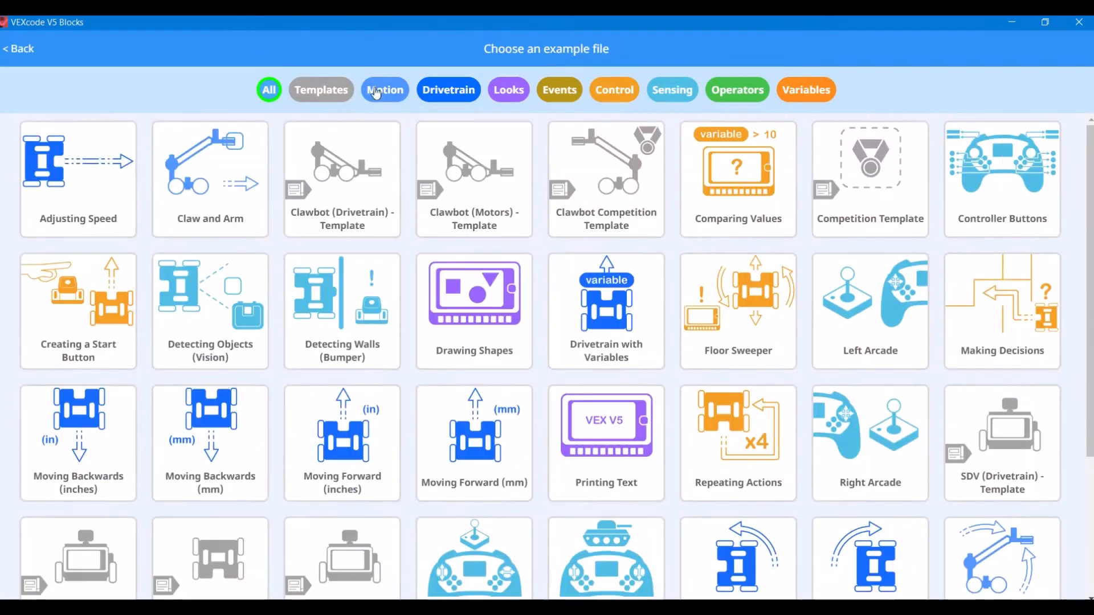
pyautogui.click(448, 89)
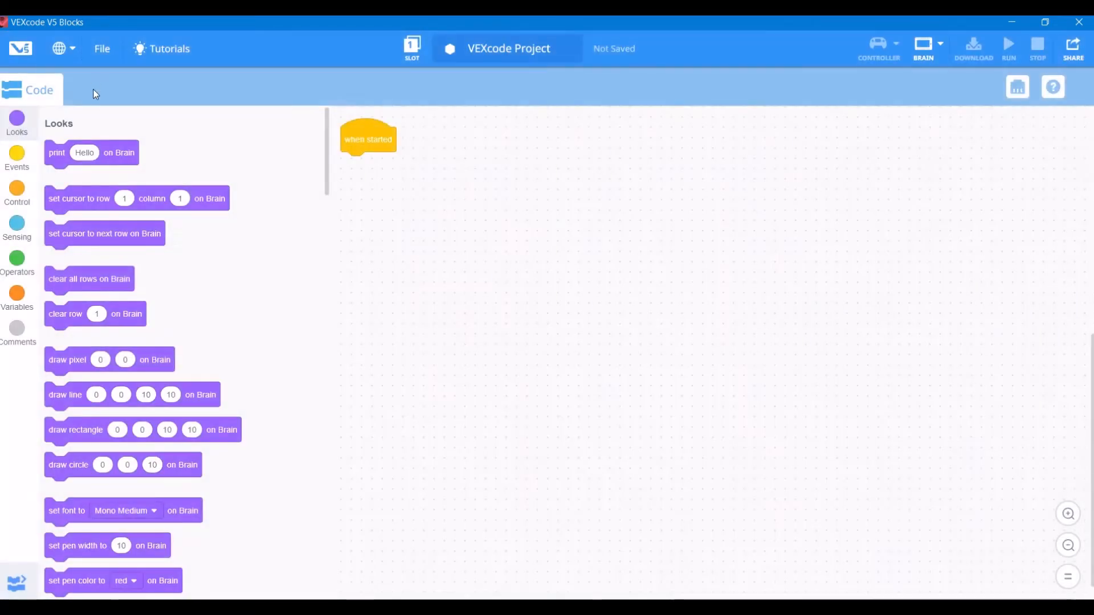
pyautogui.click(168, 49)
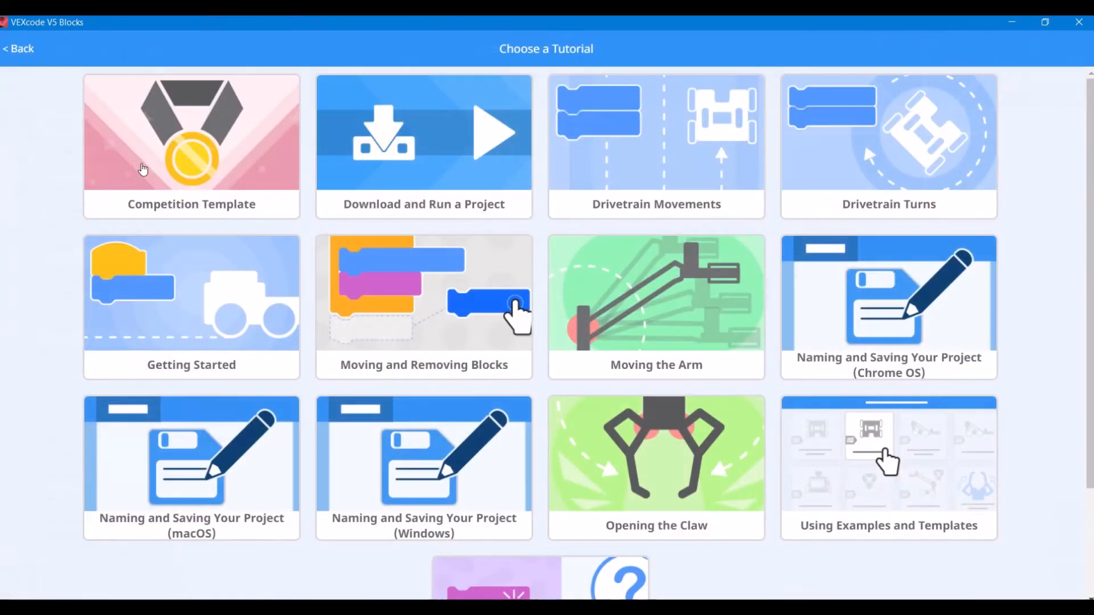
pyautogui.moveTo(445, 194)
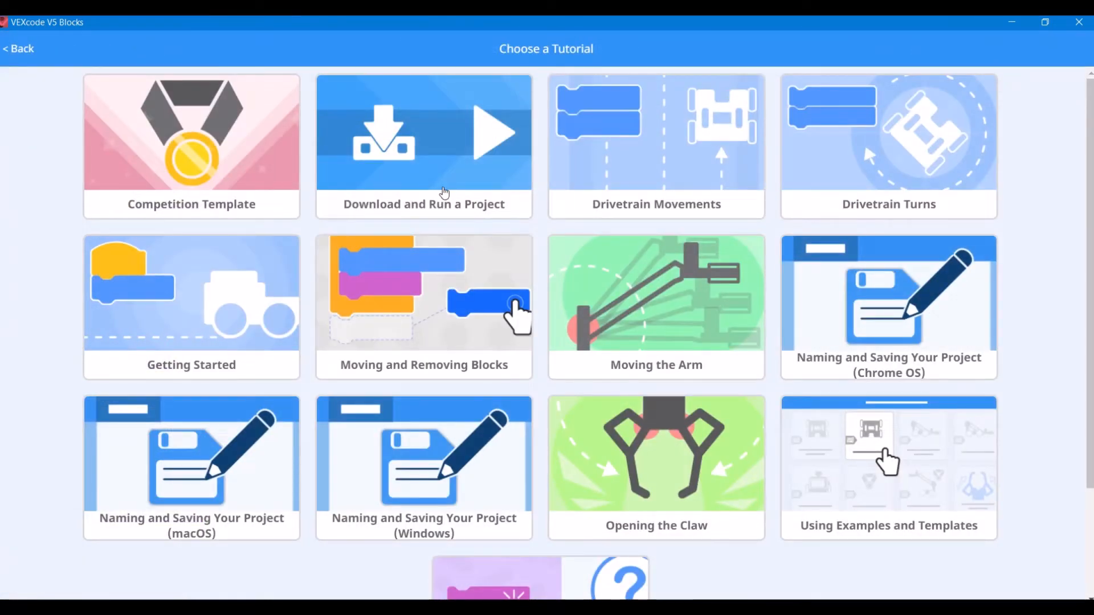
pyautogui.scroll(-3)
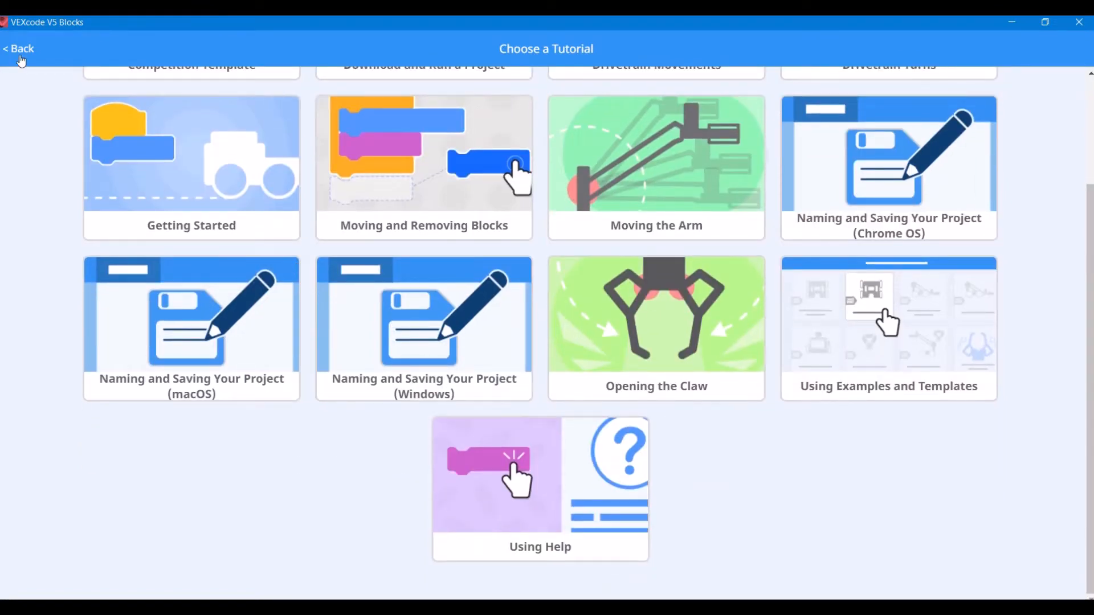
pyautogui.click(20, 48)
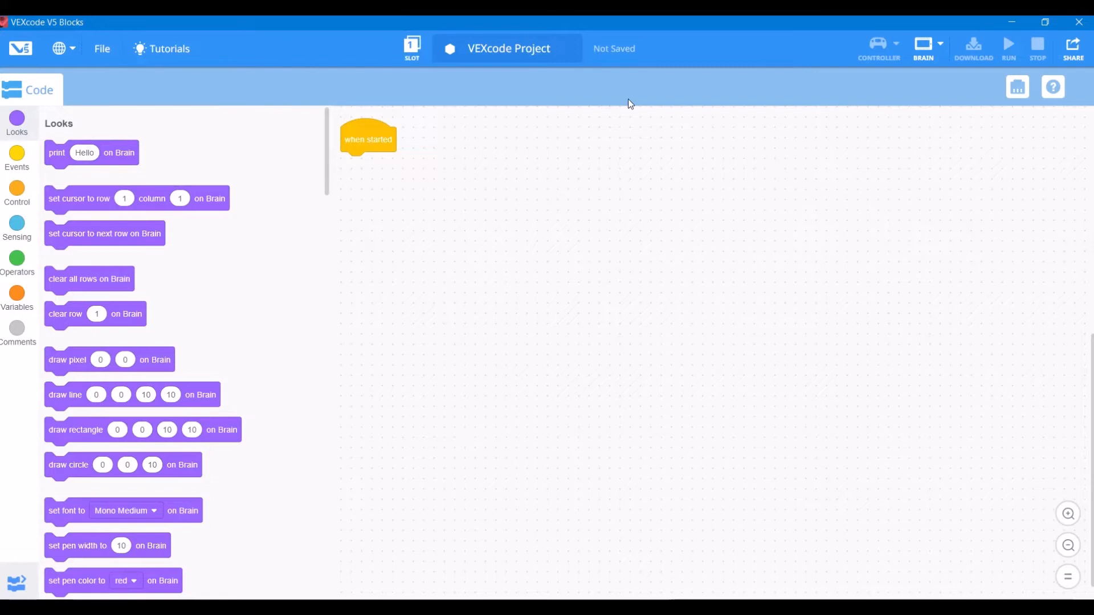
pyautogui.click(412, 48)
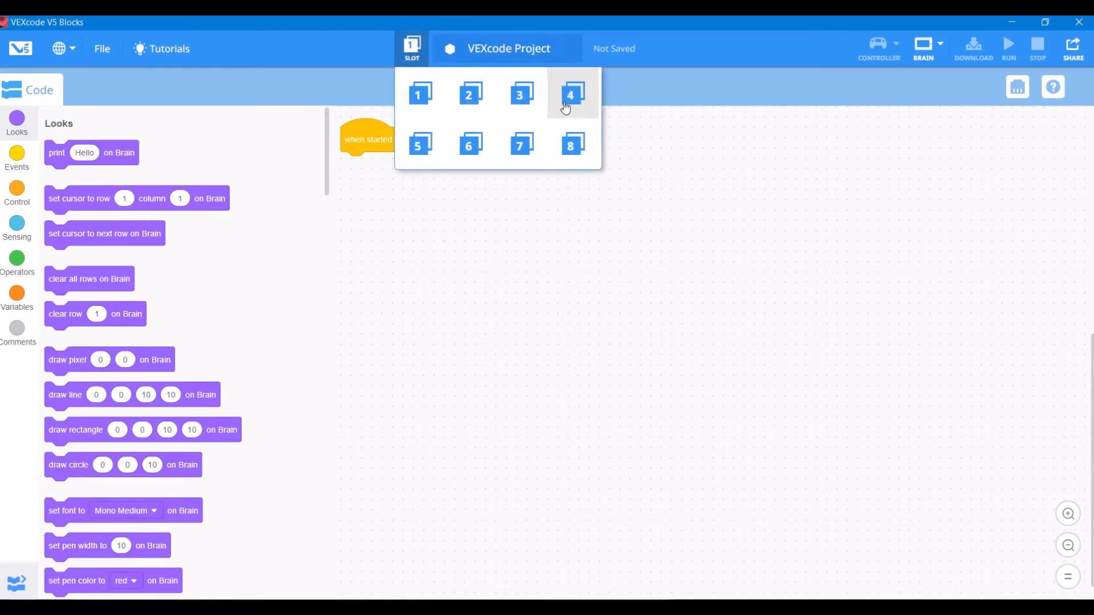
pyautogui.click(508, 48)
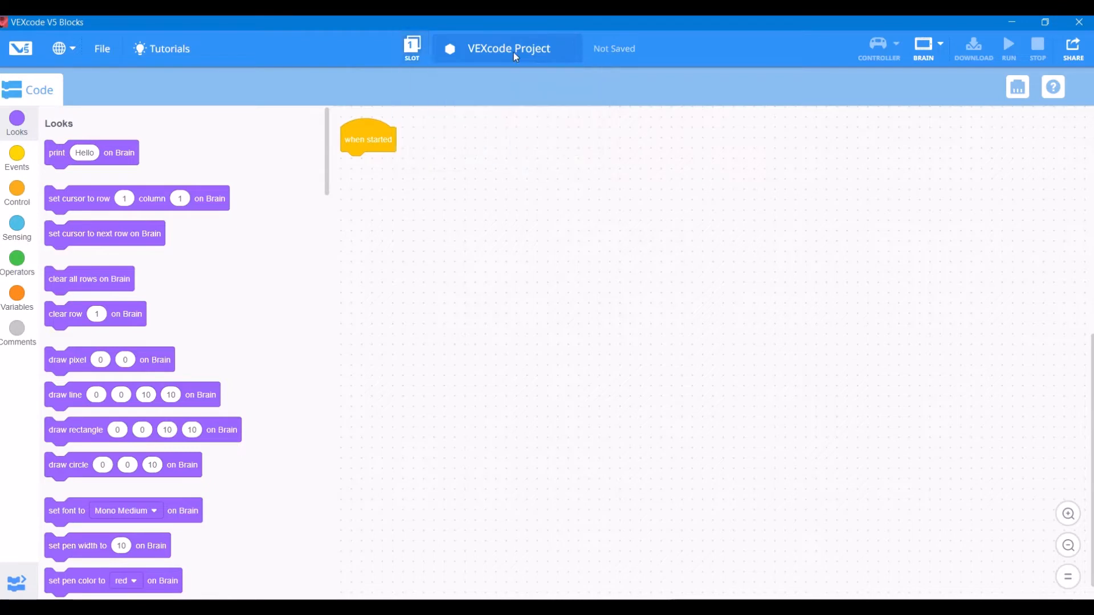
pyautogui.click(102, 47)
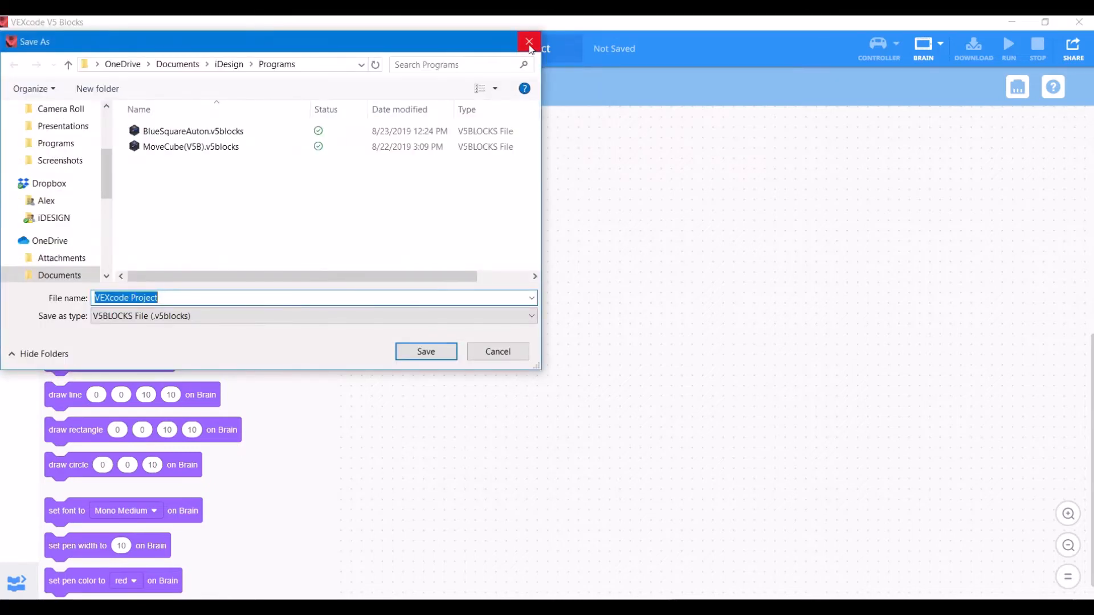
pyautogui.click(529, 42)
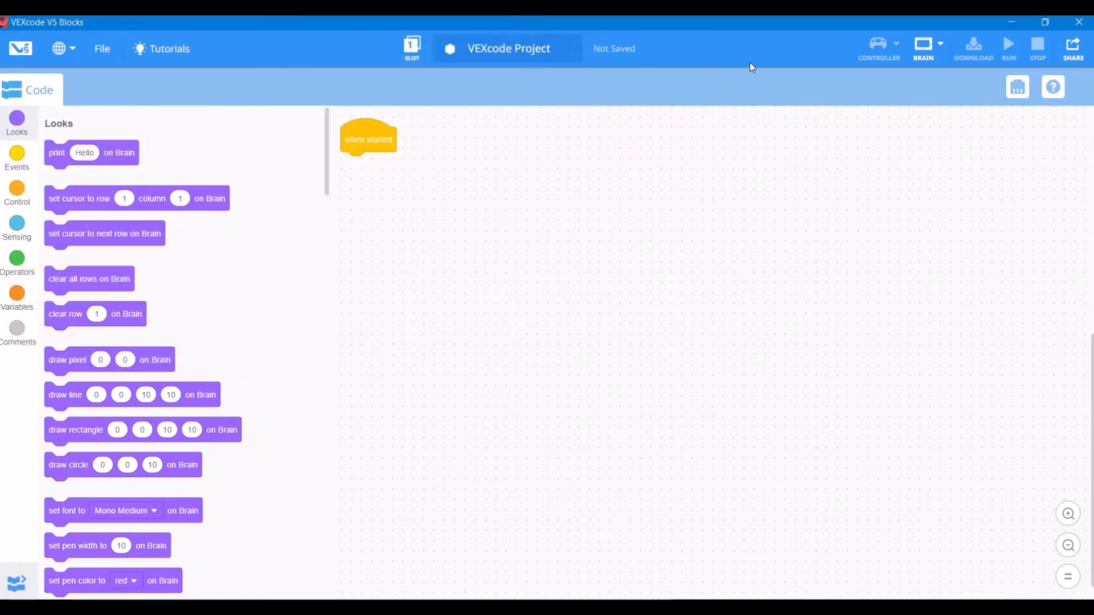
pyautogui.moveTo(881, 54)
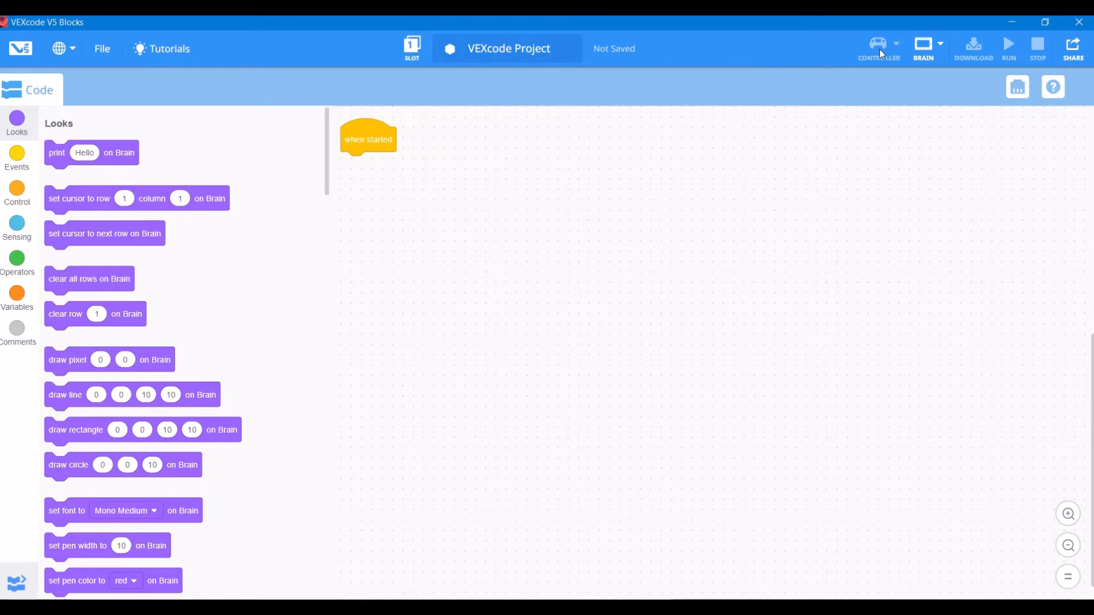
pyautogui.moveTo(926, 53)
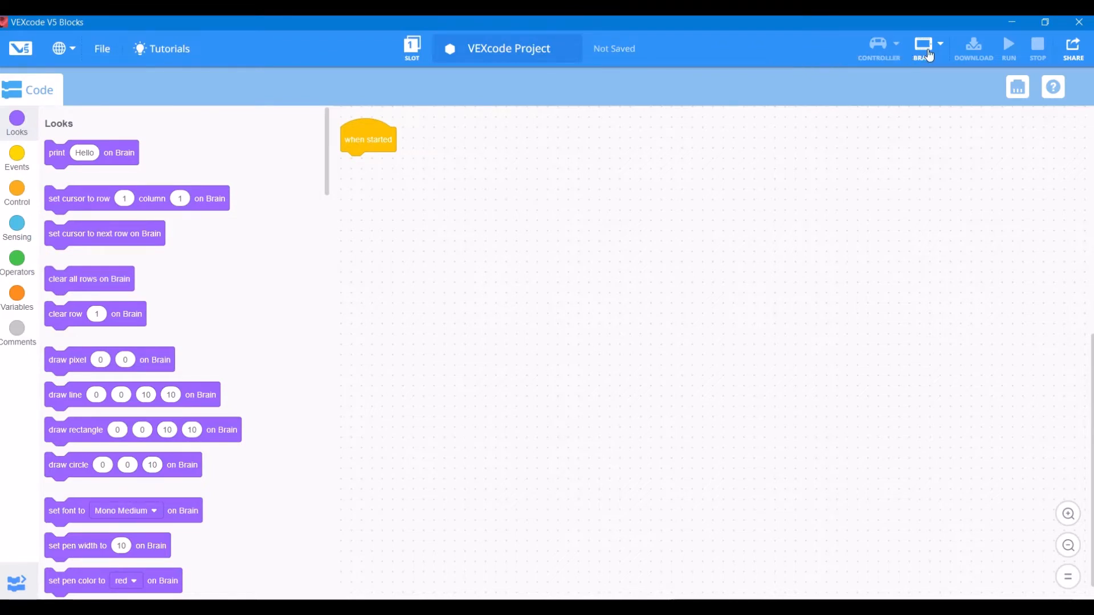
# View the connected brain VEX_V5 reporting VEXos 1.0.7 with firmware up to date.
pyautogui.click(923, 48)
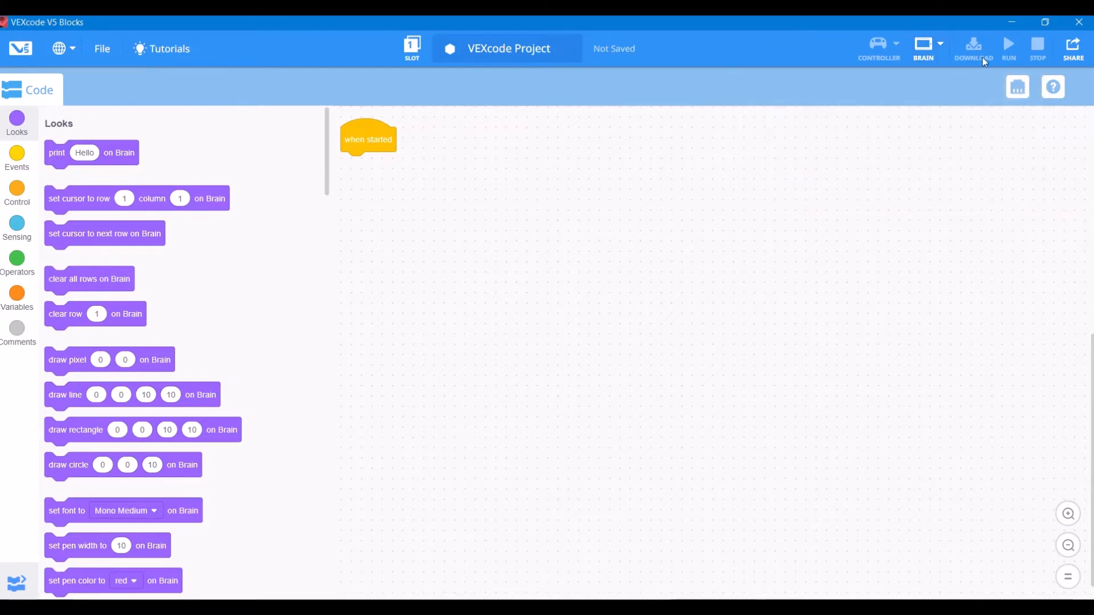
pyautogui.moveTo(931, 83)
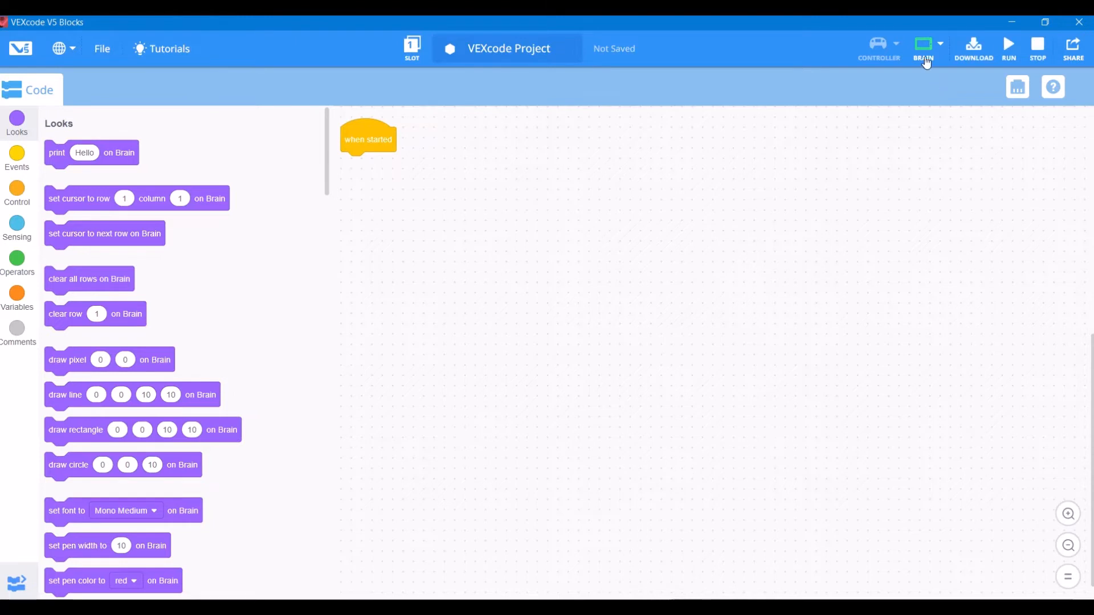
pyautogui.click(923, 48)
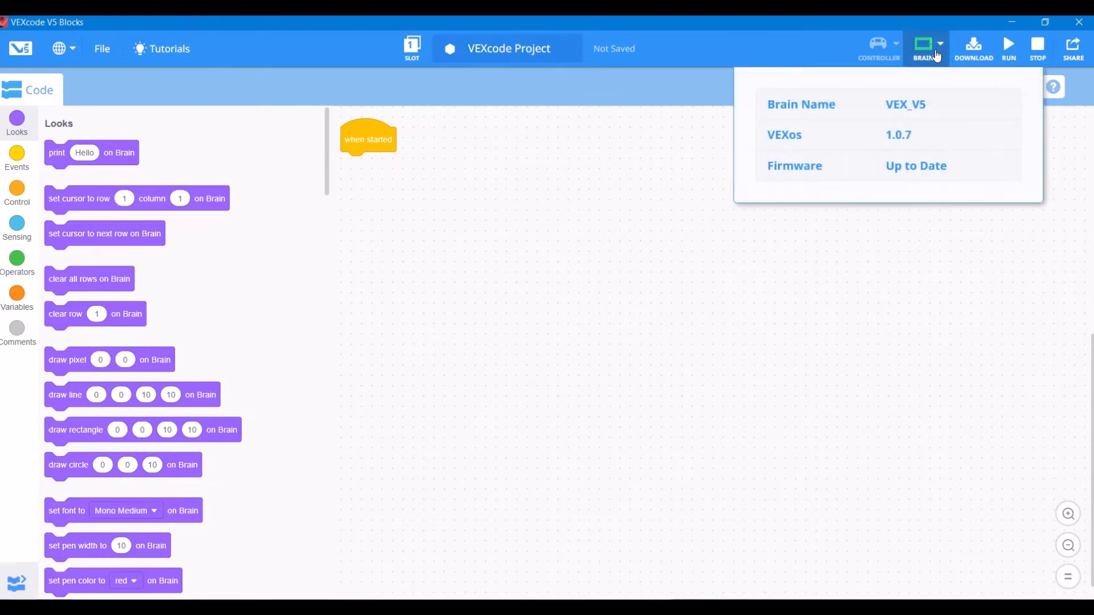
pyautogui.moveTo(828, 143)
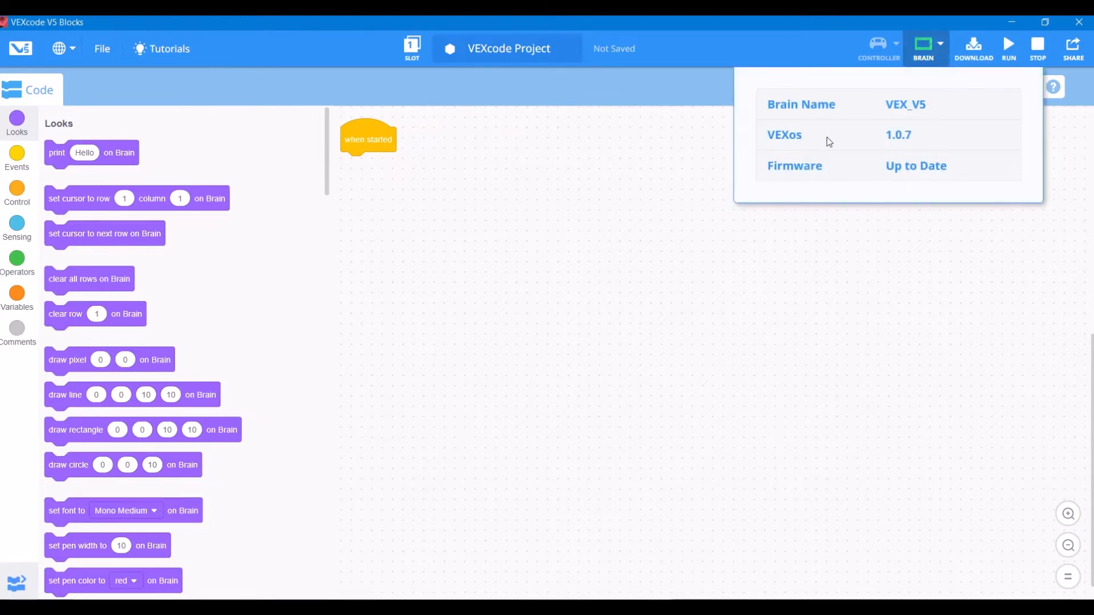
pyautogui.moveTo(899, 119)
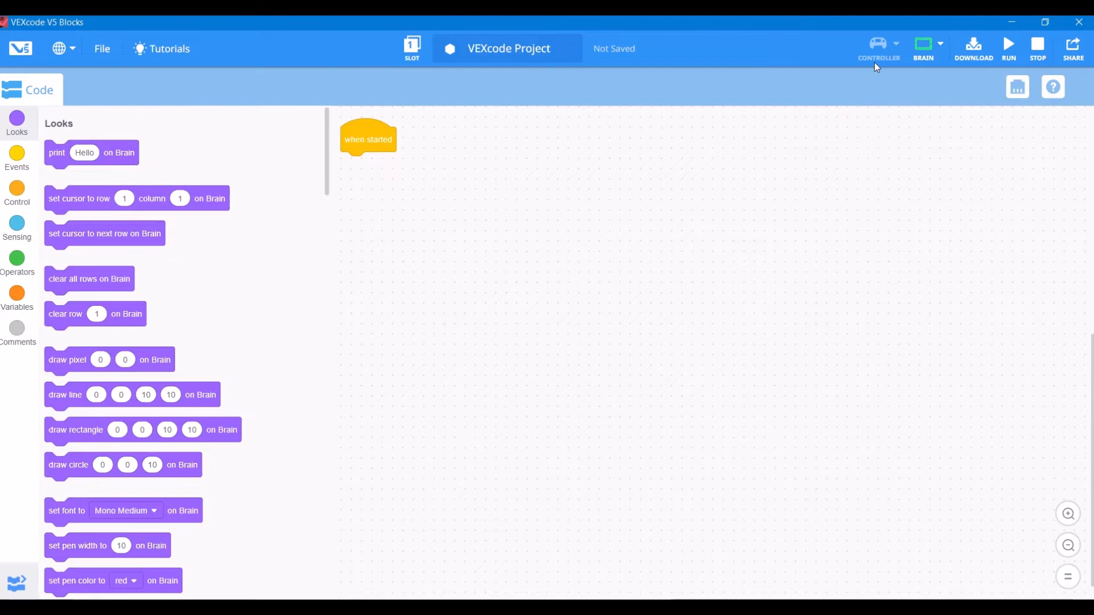
pyautogui.moveTo(240, 82)
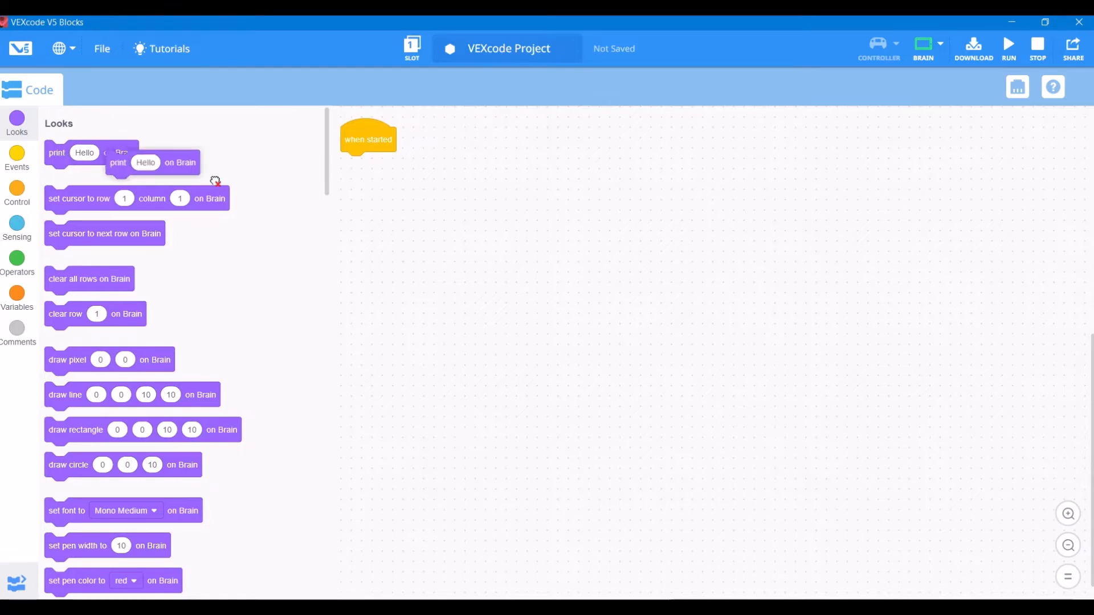
# Attach a 'print Hello on Brain' block beneath 'when started'.
pyautogui.moveTo(144, 162); pyautogui.dragTo(388, 164)
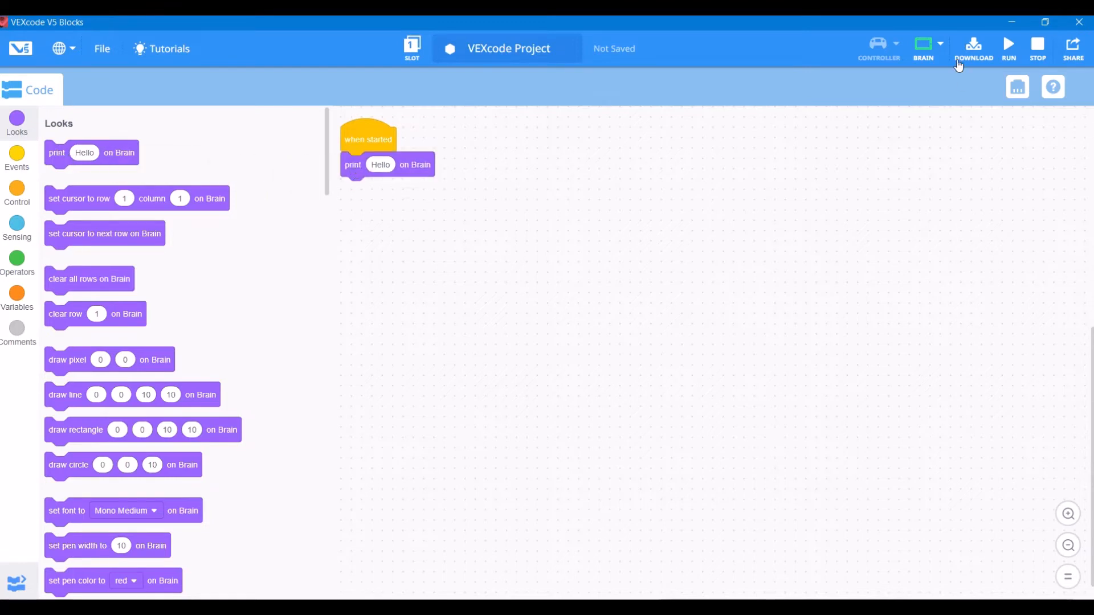
pyautogui.moveTo(1007, 46)
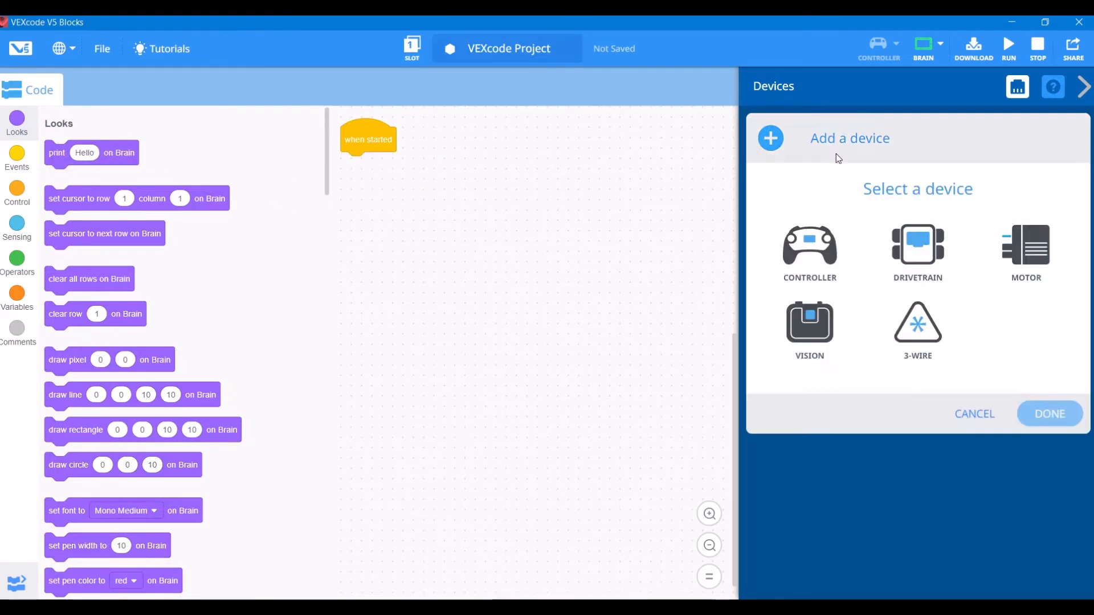
pyautogui.moveTo(826, 165)
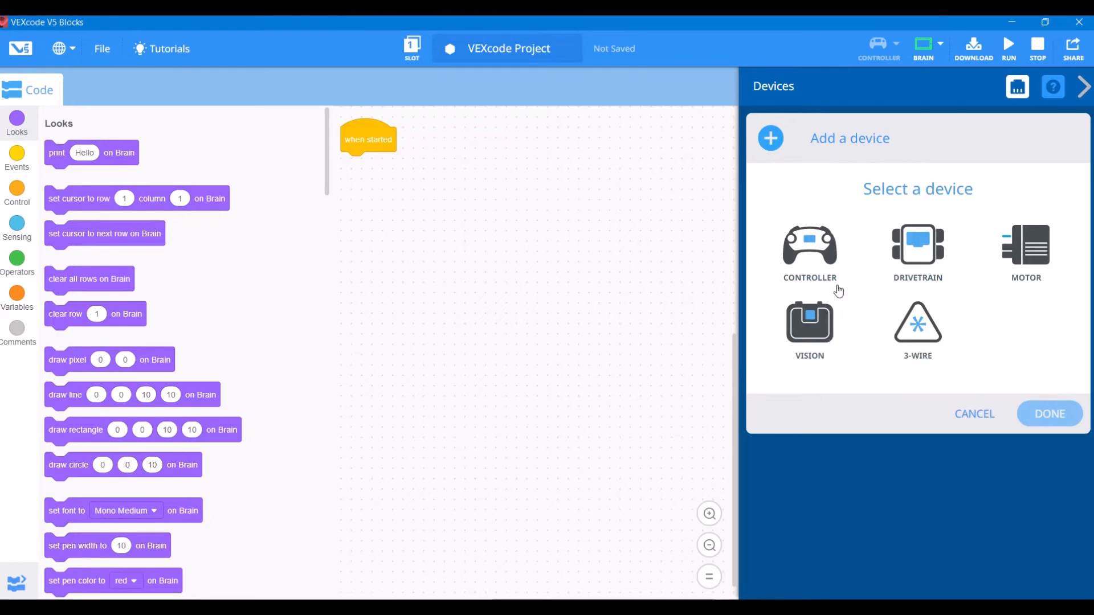
pyautogui.moveTo(1033, 241)
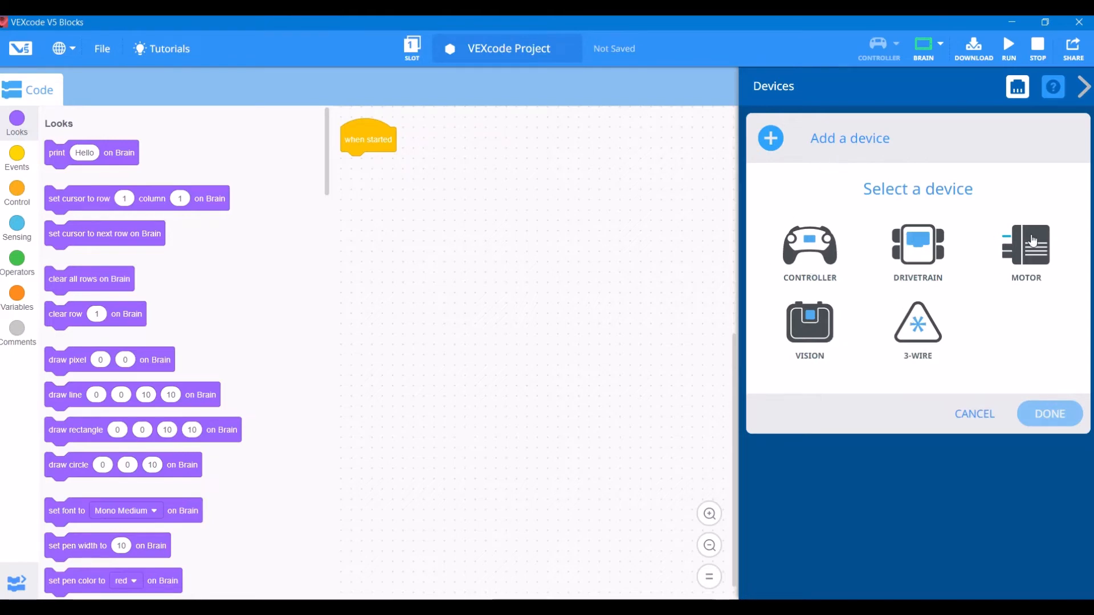
# Add a new MOTOR device on port 3.
pyautogui.click(917, 328)
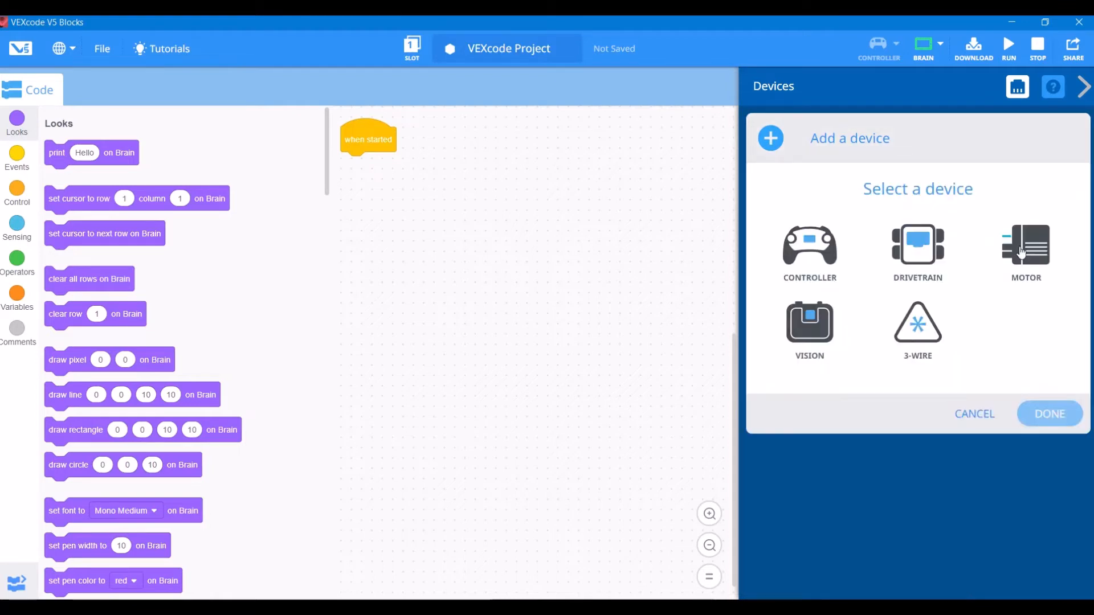
pyautogui.click(1026, 246)
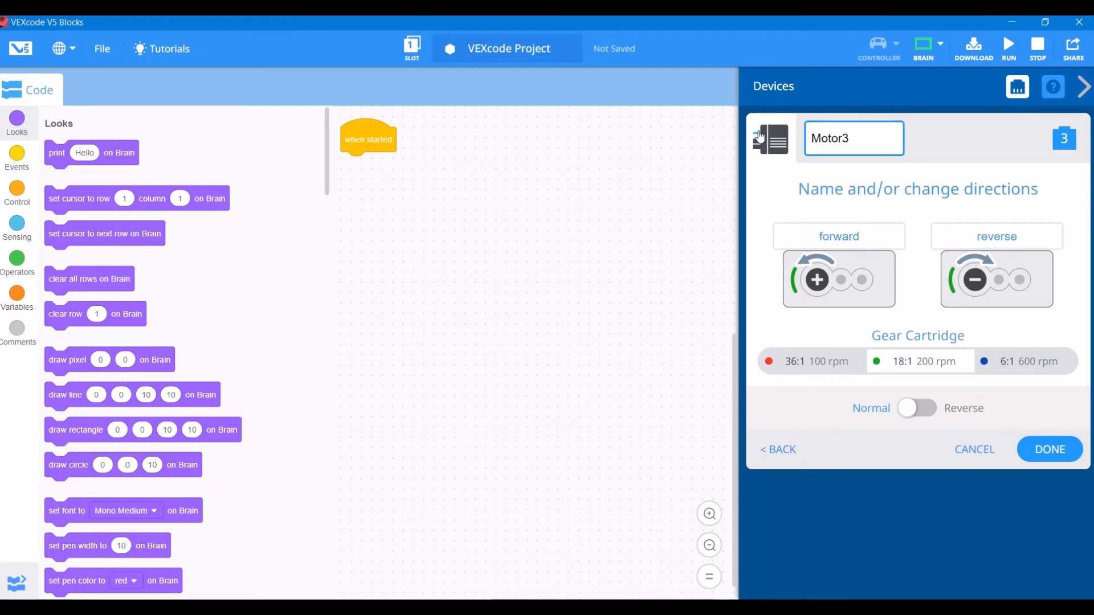
# Name the motor ClawMotor with Open/Close directions and finish adding it.
pyautogui.write('c')
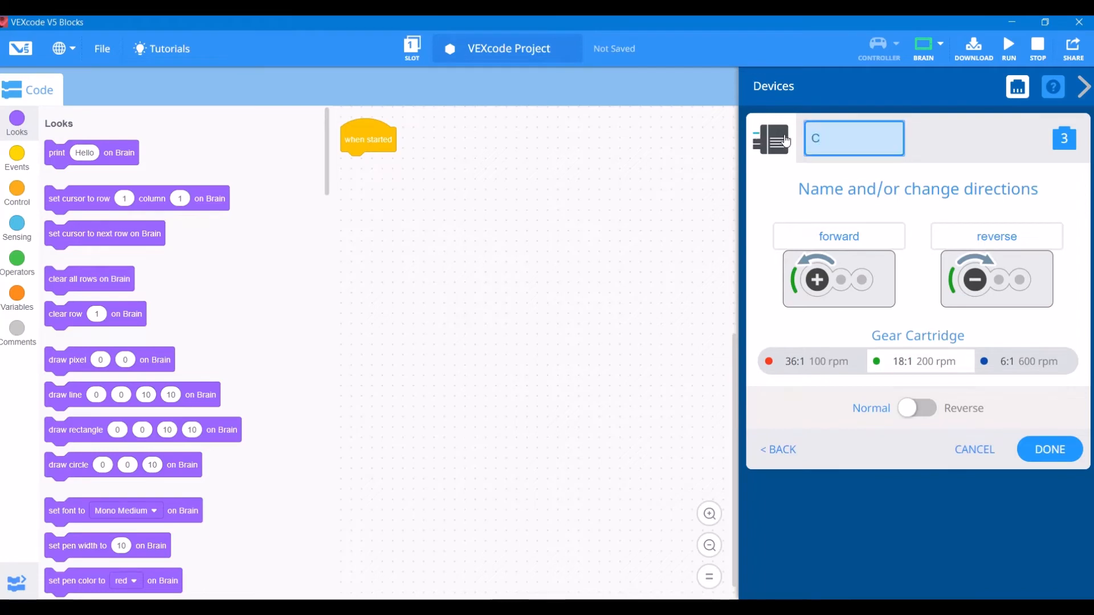
pyautogui.write('ClawMotor')
pyautogui.click(997, 236)
pyautogui.write('Close')
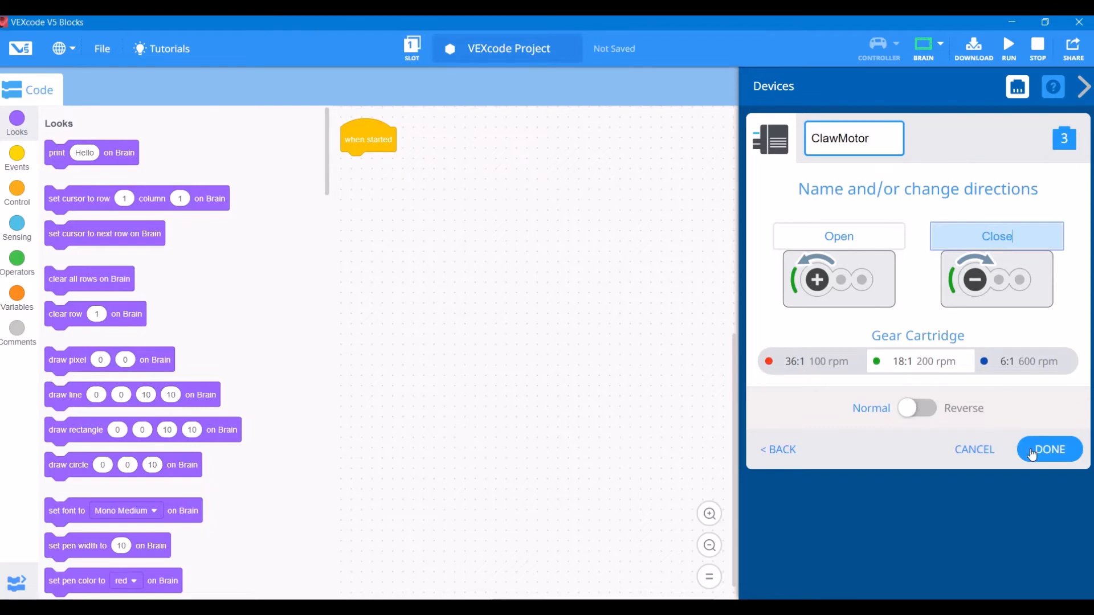
pyautogui.click(1049, 449)
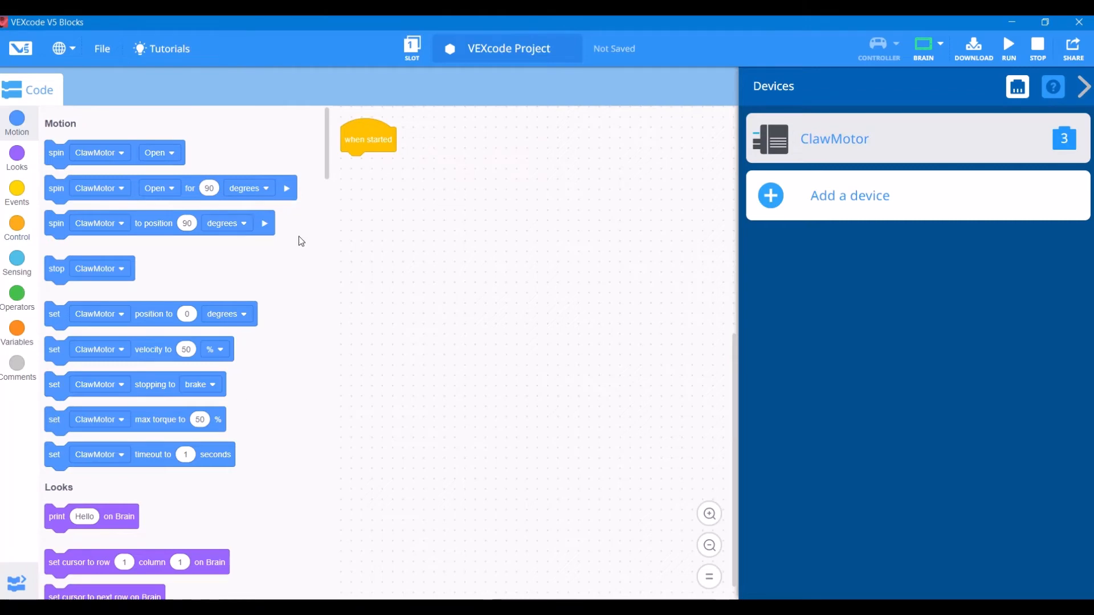
pyautogui.moveTo(168, 126)
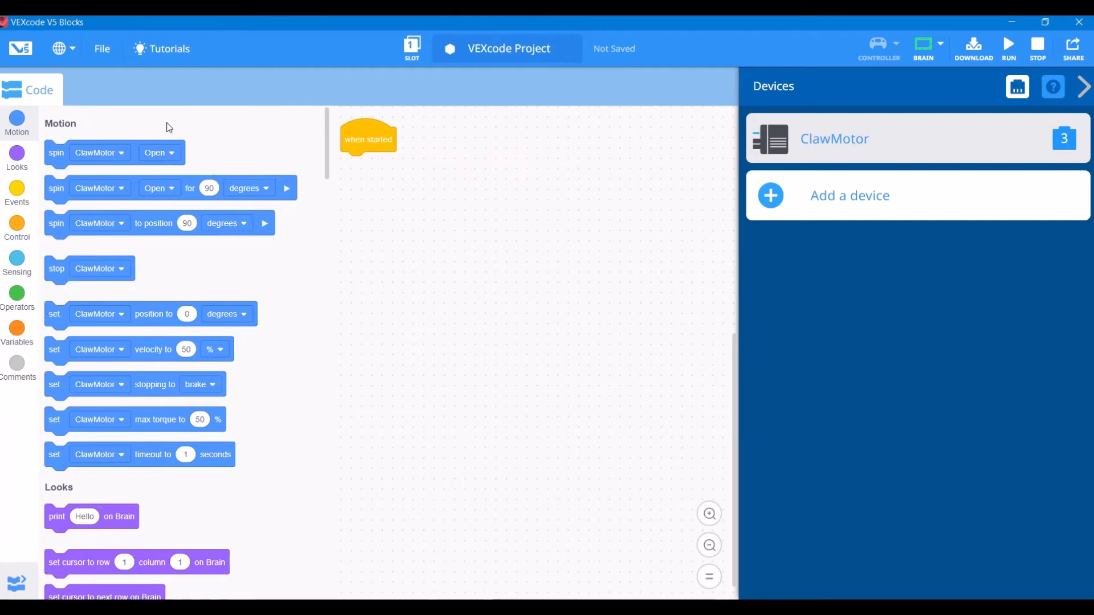
pyautogui.moveTo(63, 187)
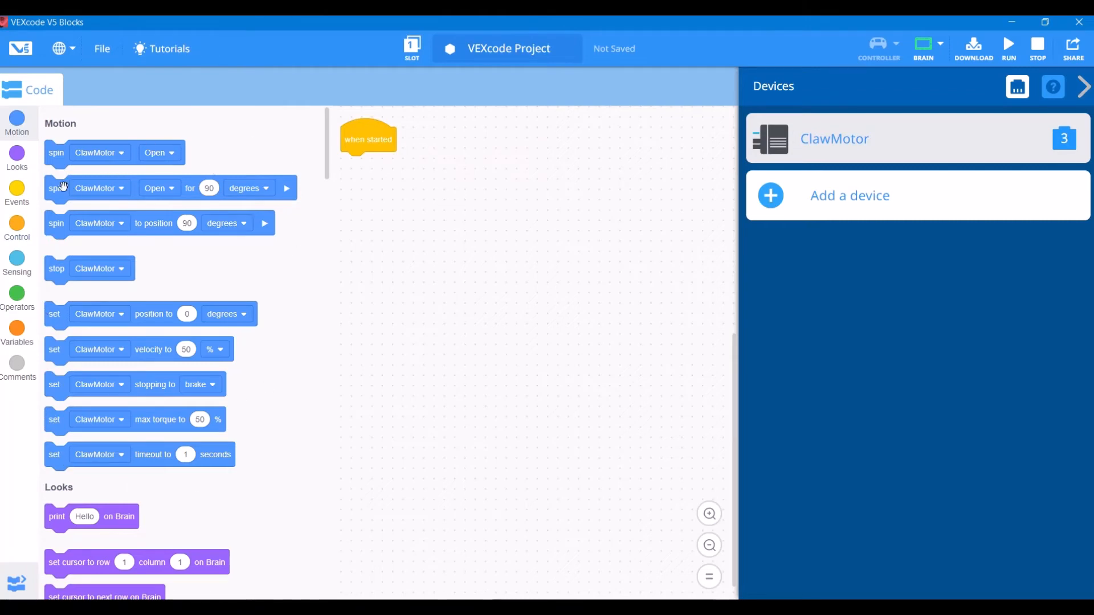
# Attach a 'spin ClawMotor for 90 degrees' block under 'when started' set to Close.
pyautogui.moveTo(171, 188); pyautogui.dragTo(461, 164)
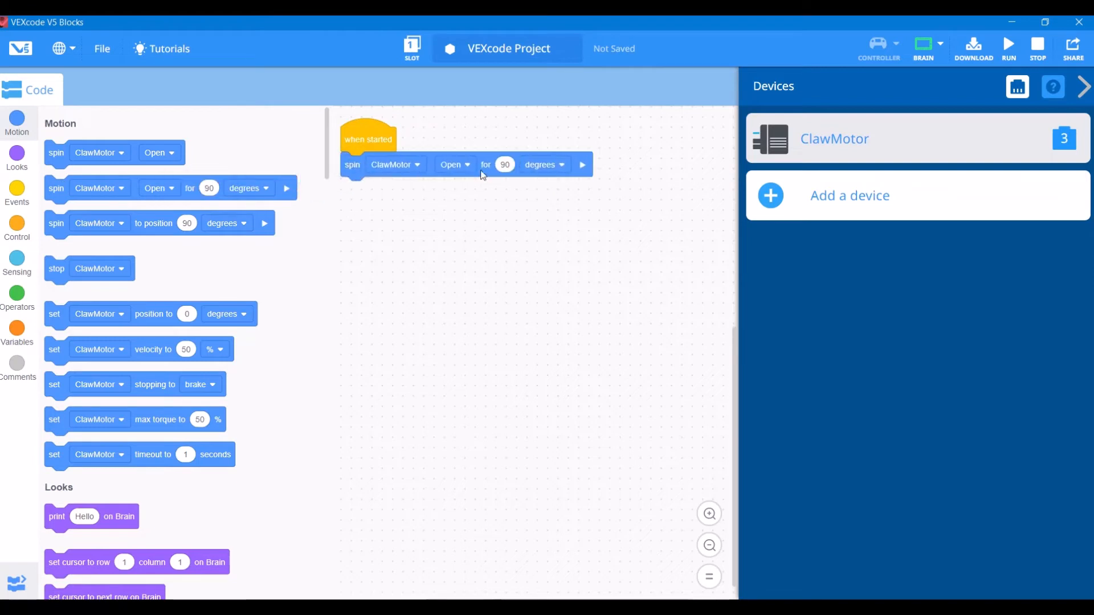
pyautogui.click(451, 164)
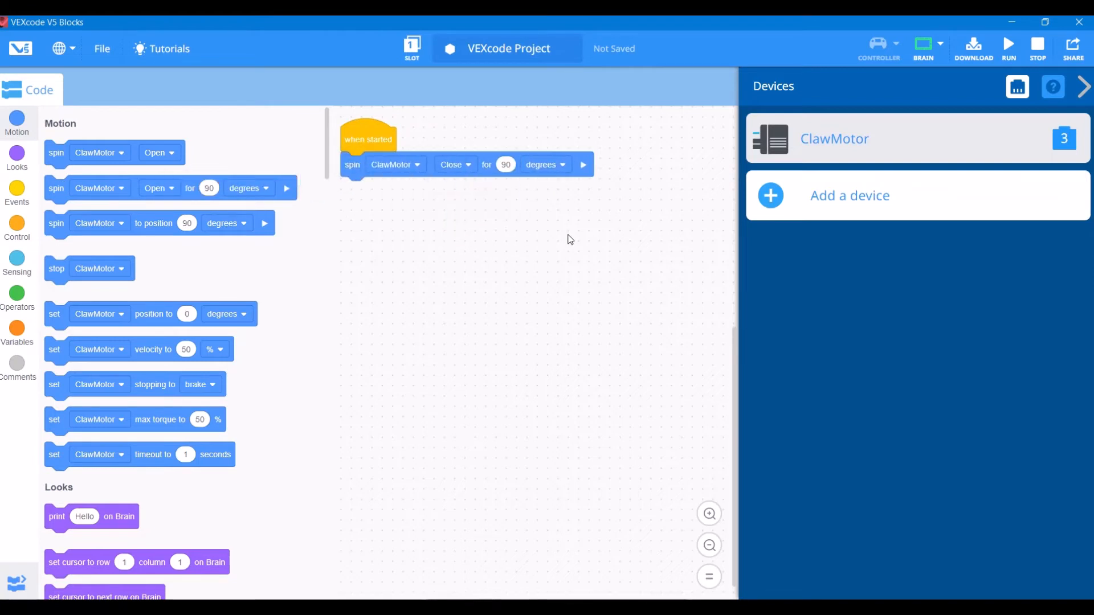
pyautogui.moveTo(983, 65)
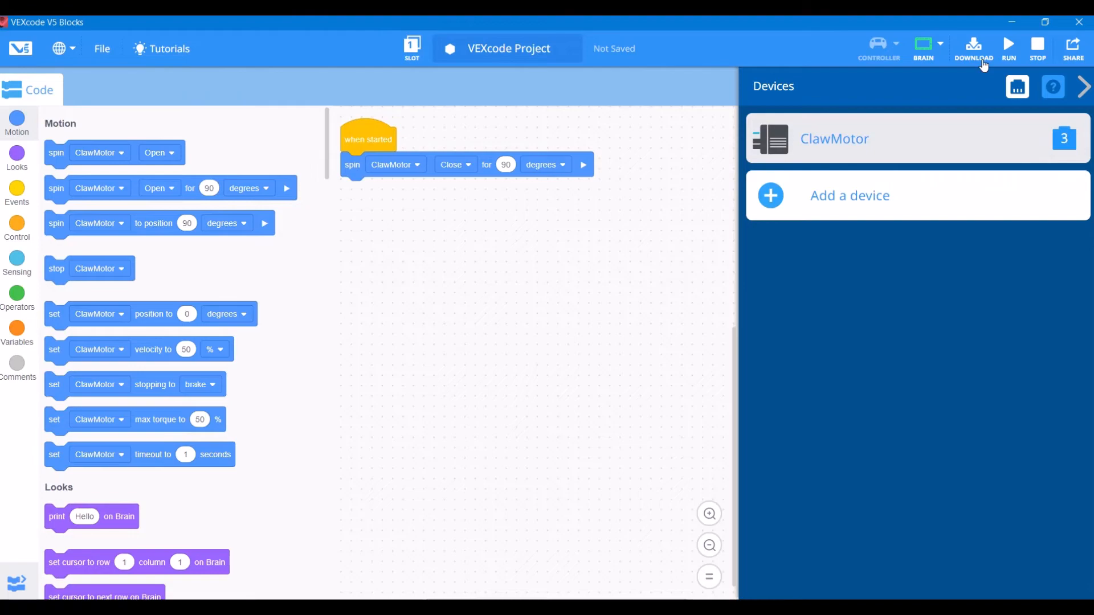
pyautogui.moveTo(1012, 48)
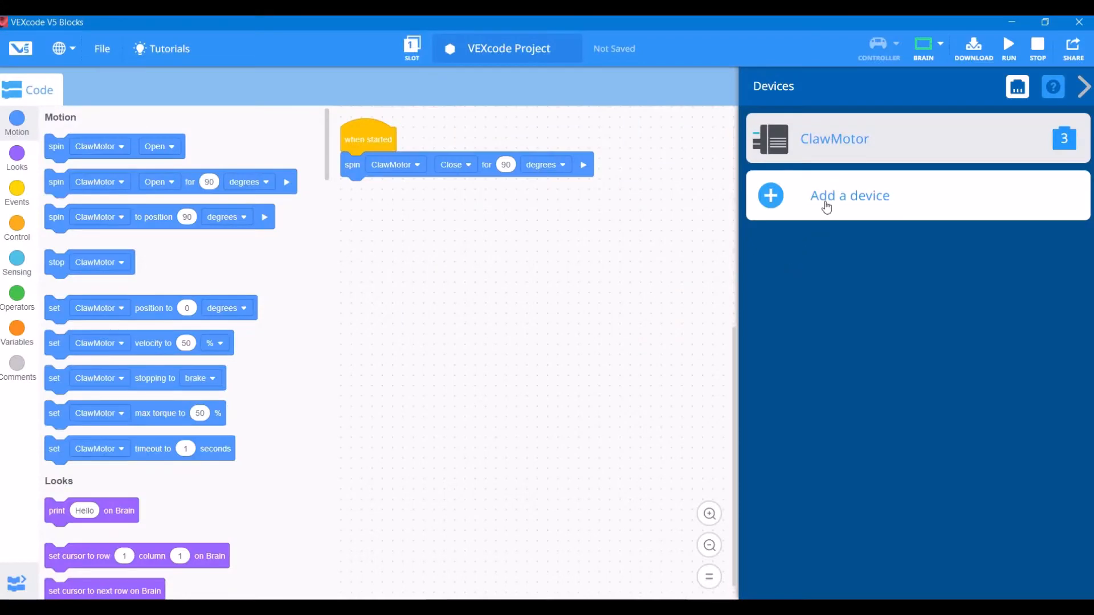
pyautogui.moveTo(827, 203)
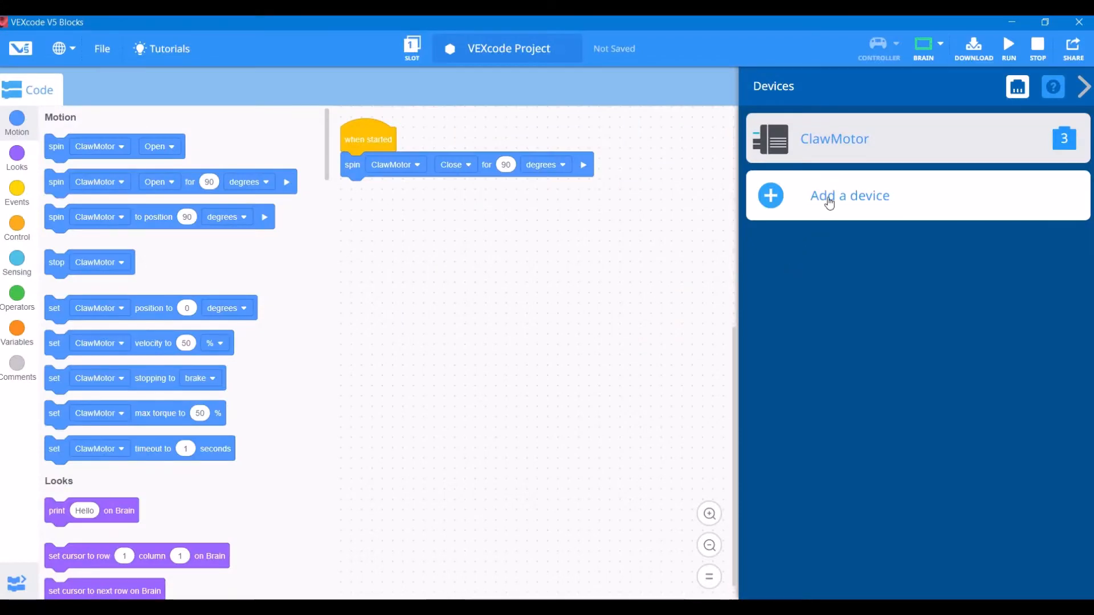
# Add a Drivetrain device with No Gyro using motors on ports 1 and 10.
pyautogui.click(849, 195)
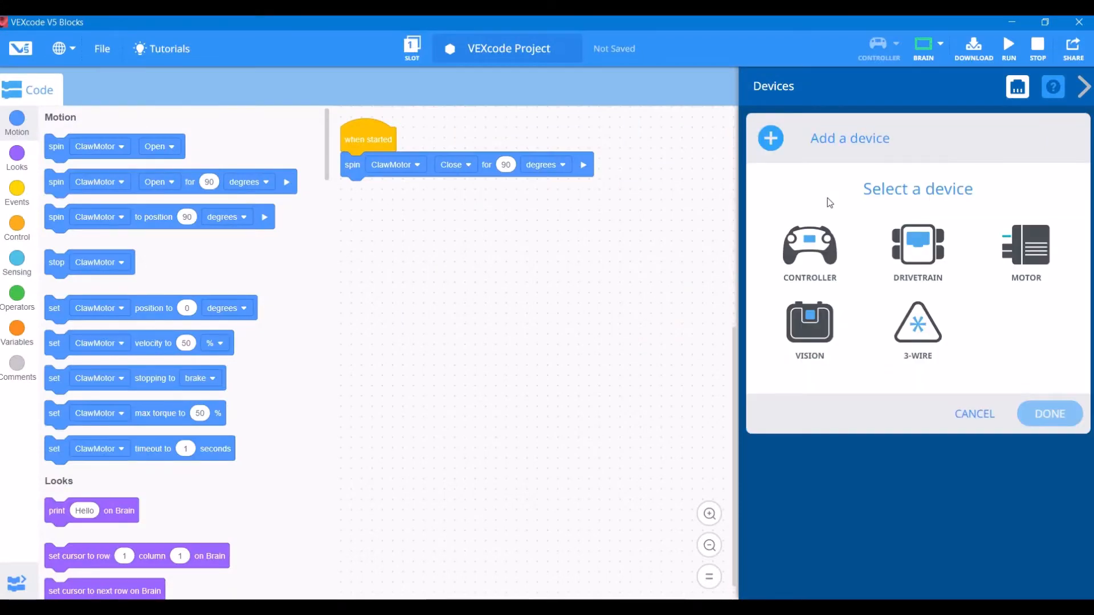
pyautogui.moveTo(911, 231)
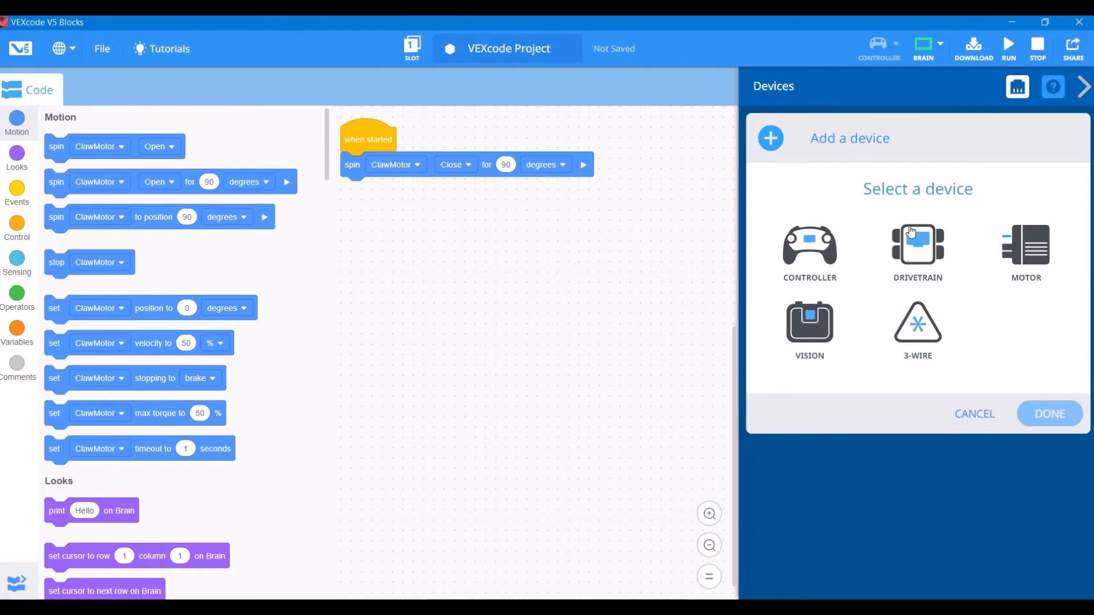
pyautogui.click(917, 250)
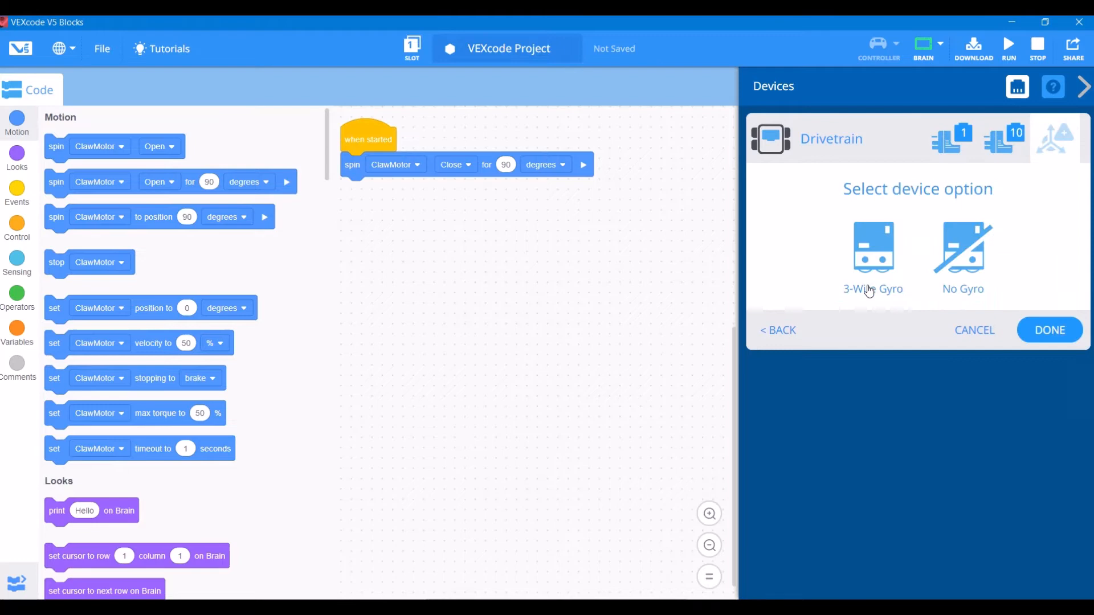
pyautogui.moveTo(962, 263)
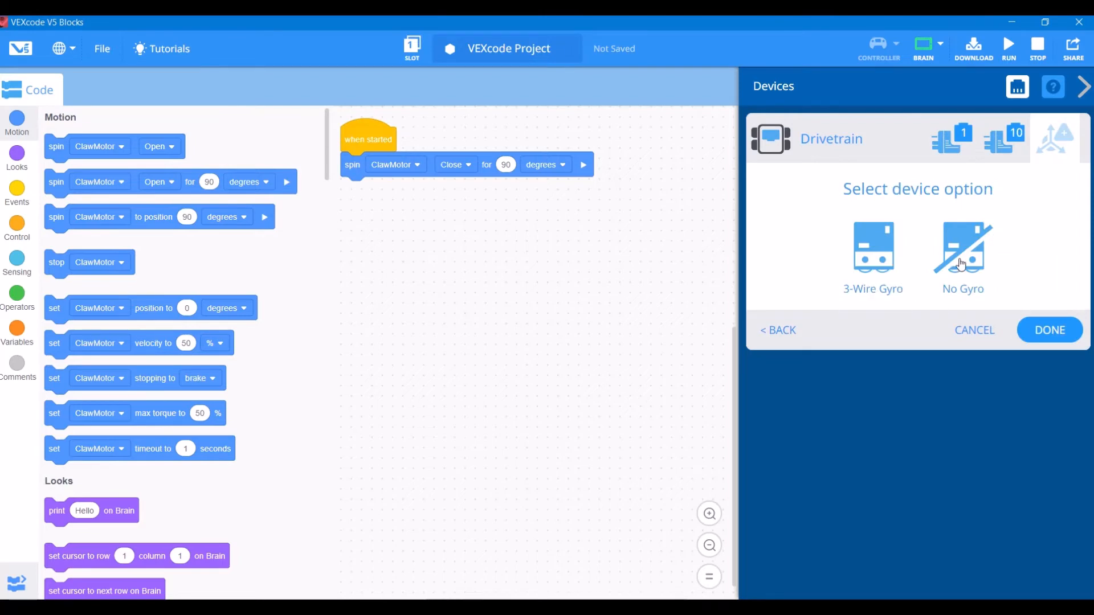
pyautogui.click(963, 248)
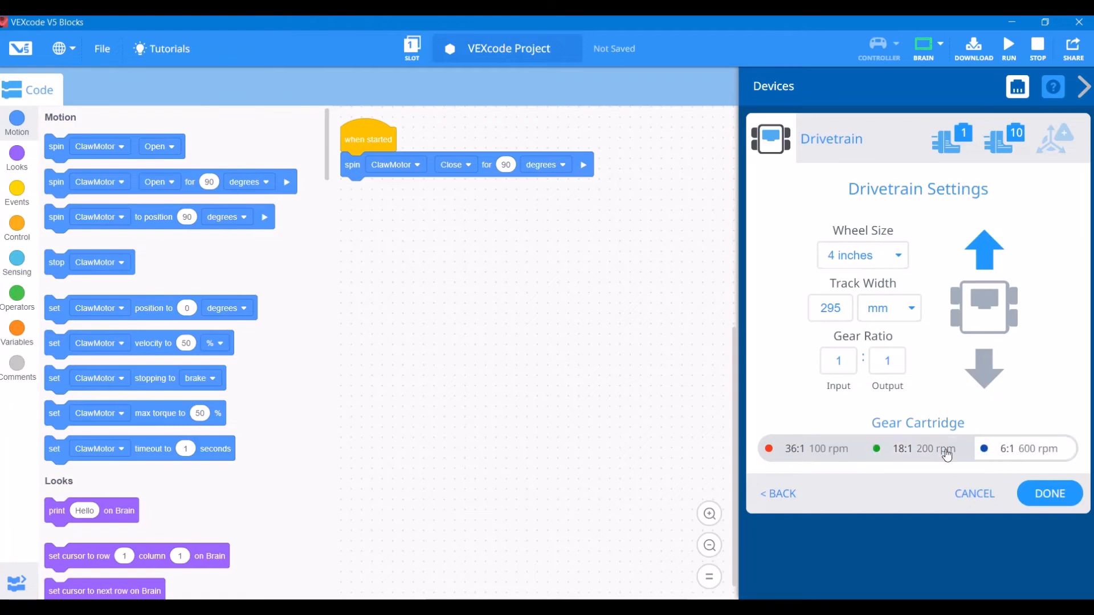
pyautogui.click(1050, 493)
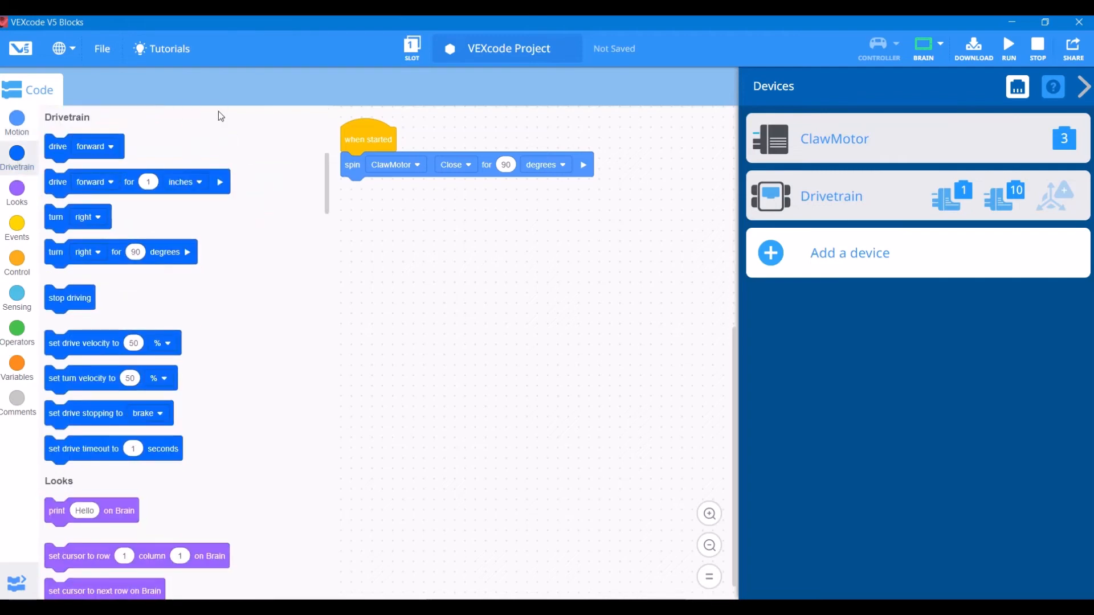
pyautogui.moveTo(241, 371)
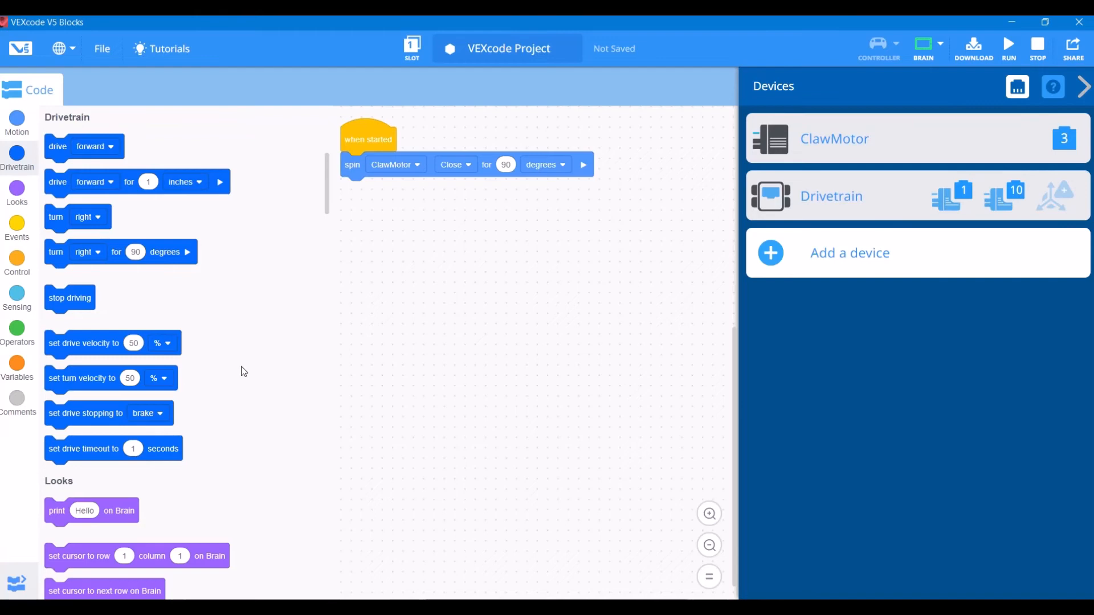
pyautogui.moveTo(203, 180)
pyautogui.write('12')
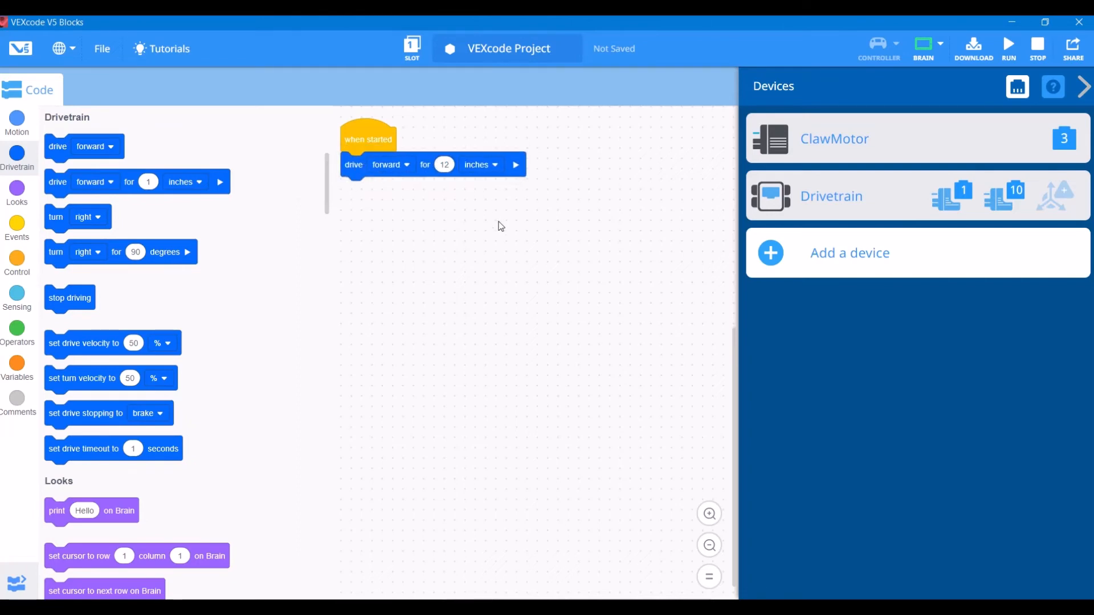
pyautogui.moveTo(459, 232)
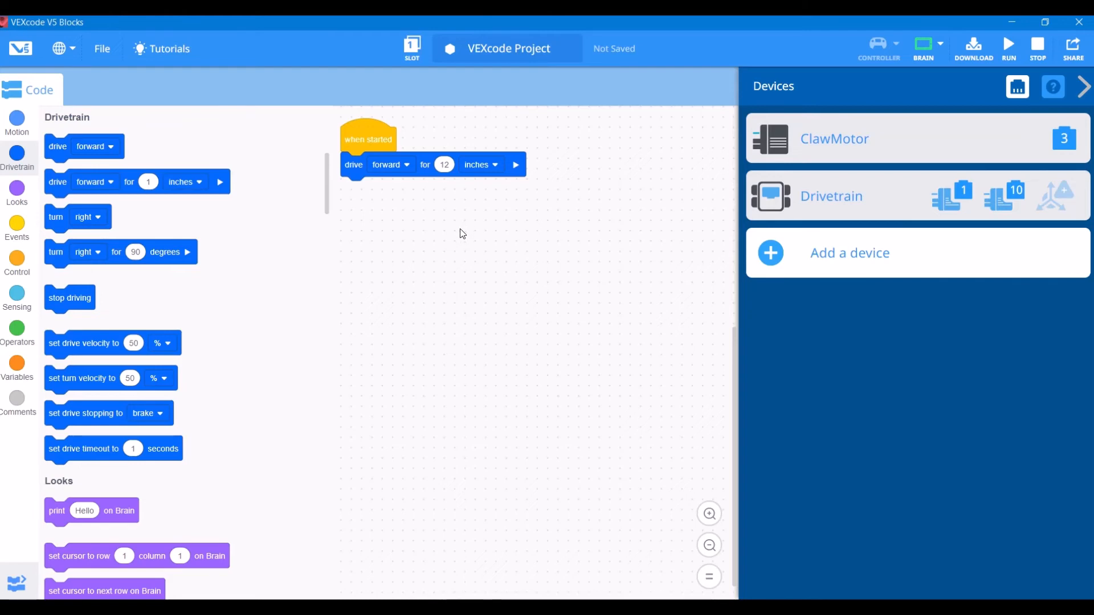
pyautogui.moveTo(928, 49)
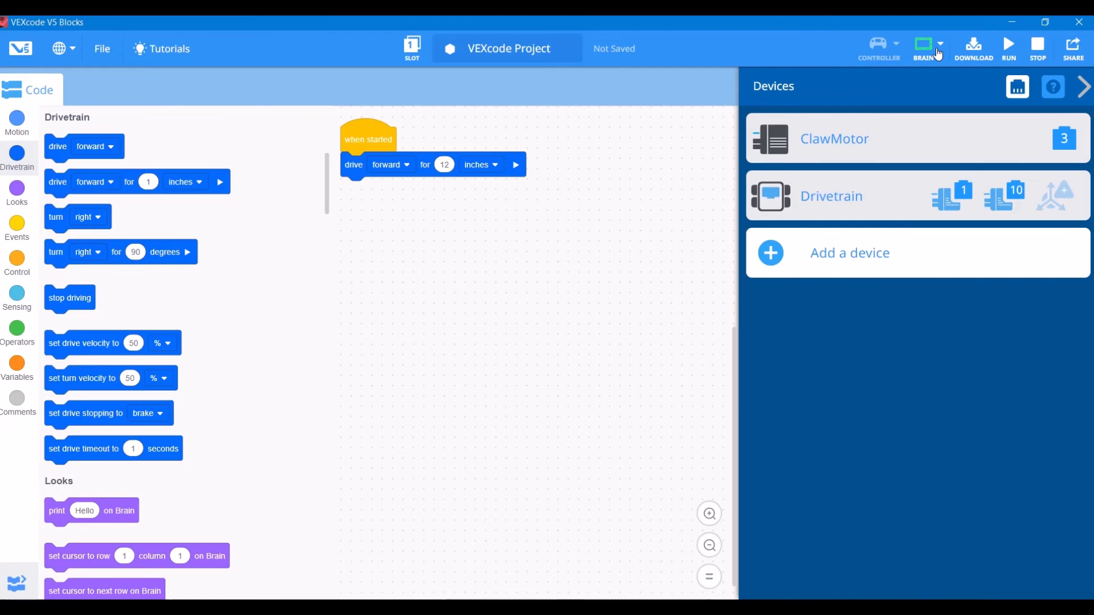